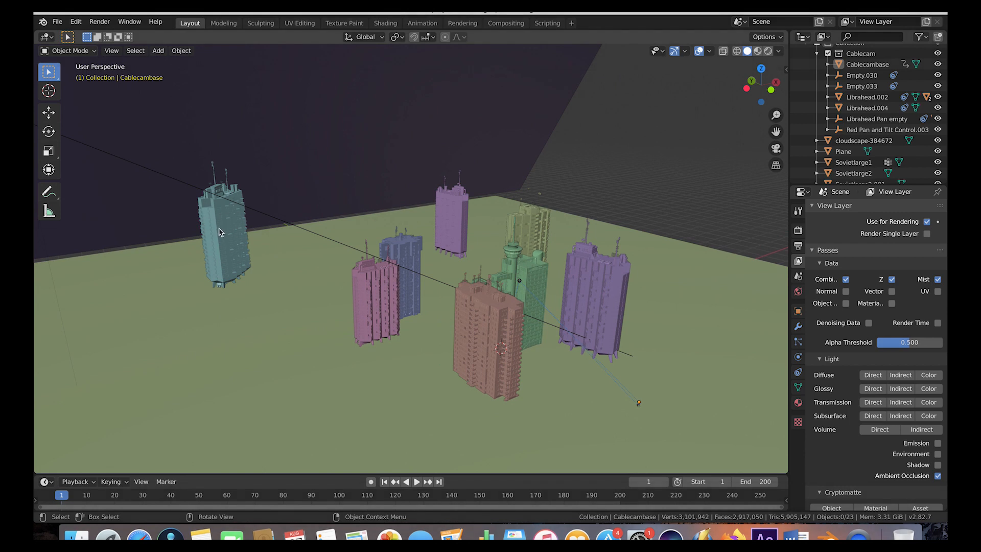
mouse_move(322, 356)
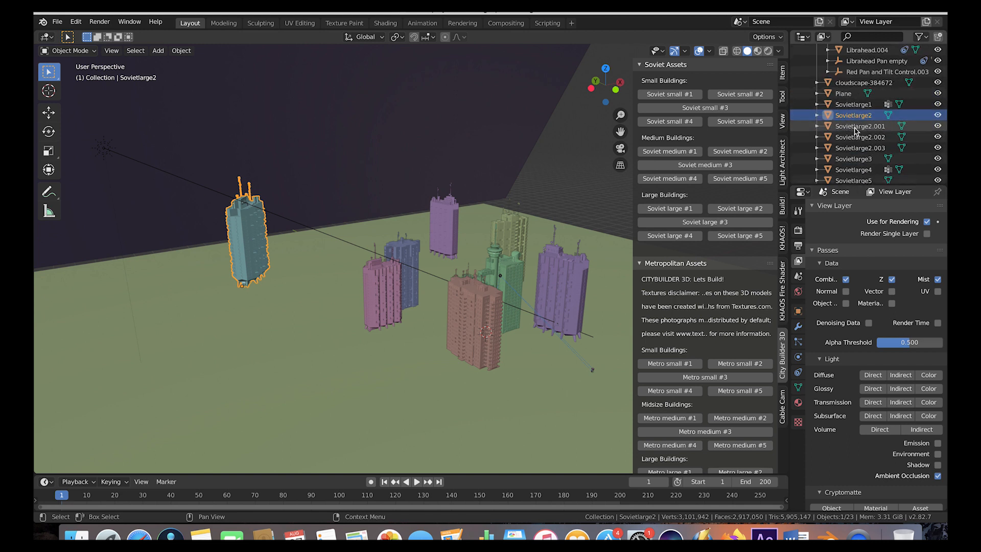
mouse_move(854, 136)
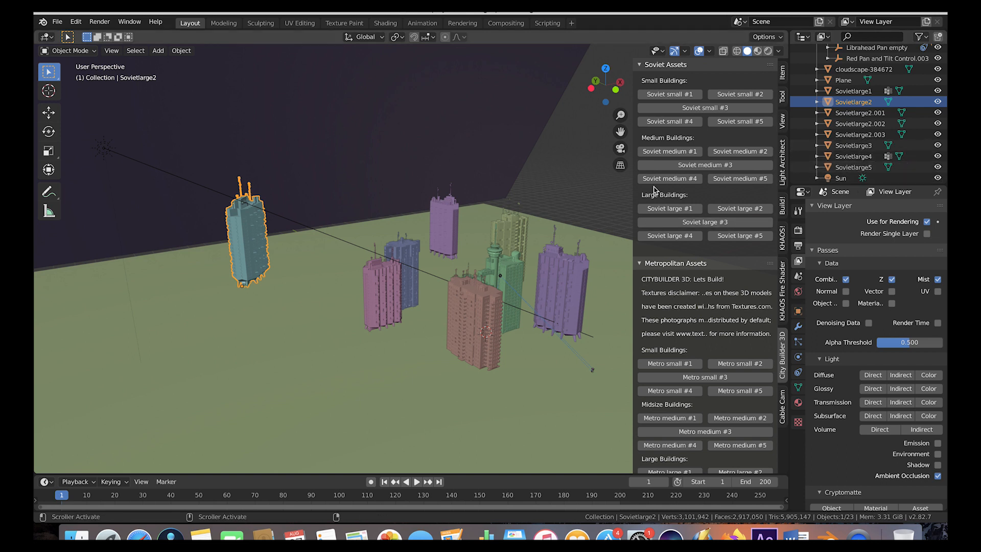
mouse_move(479, 214)
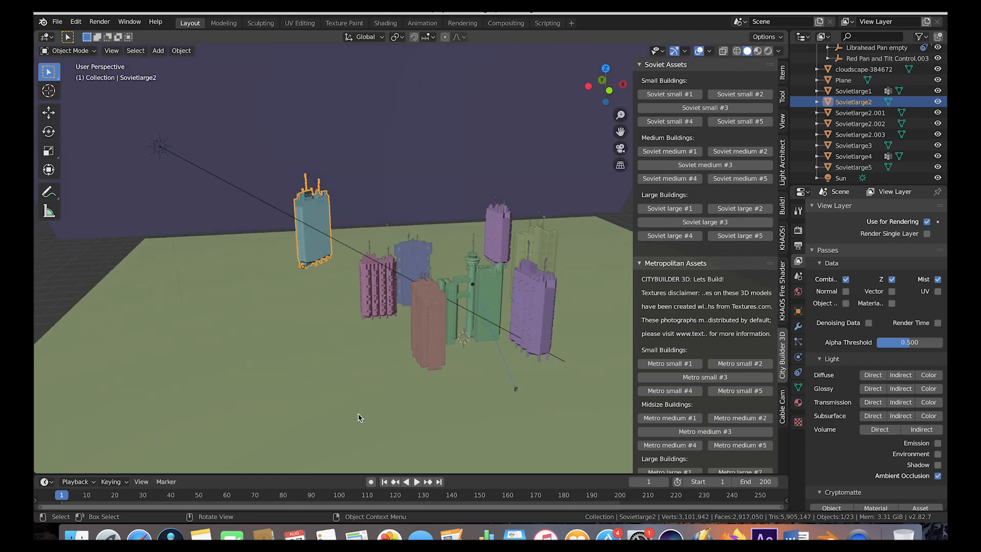
mouse_move(272, 358)
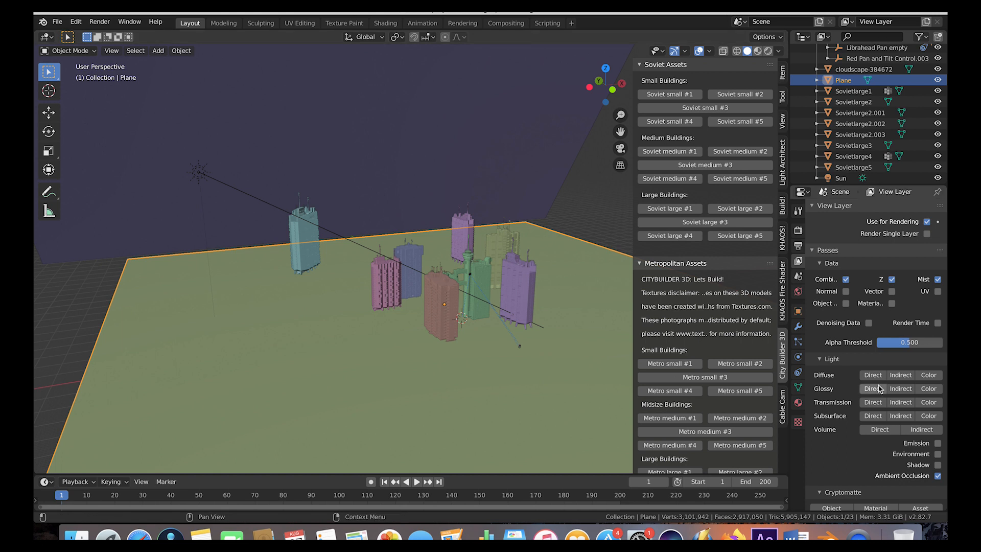
mouse_move(798, 404)
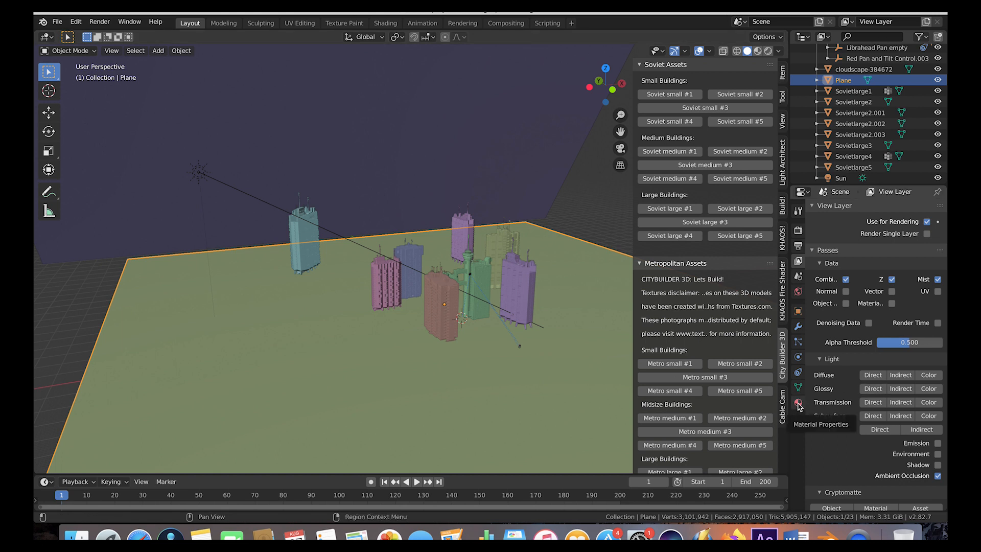
Show the ground plane's Material.006 Principled BSDF settings in Material Properties.
left_click(798, 402)
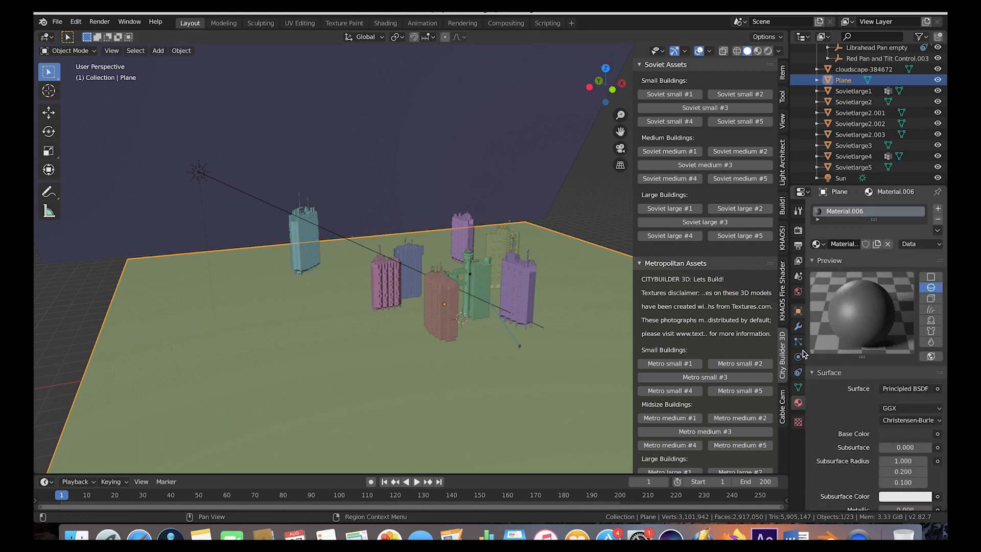
mouse_move(376, 356)
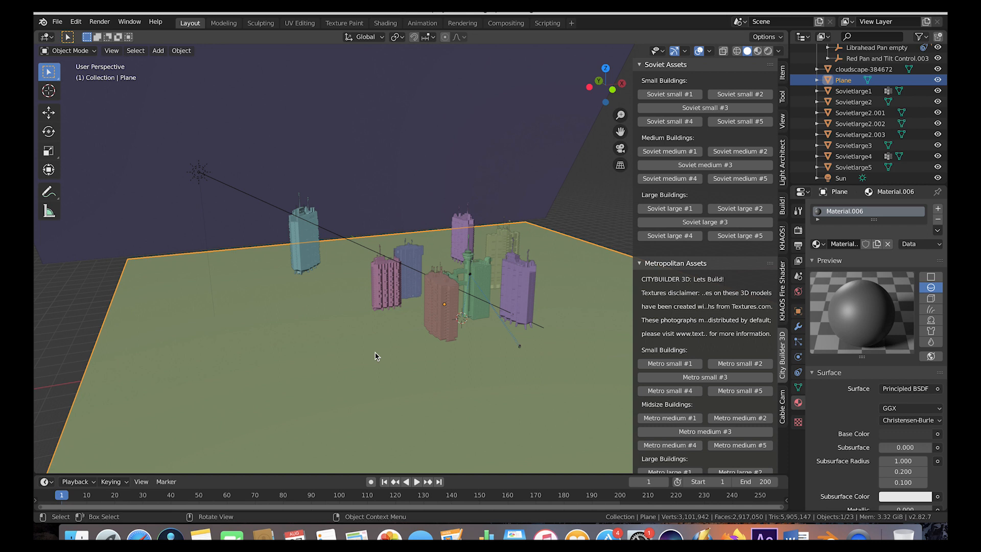
mouse_move(403, 293)
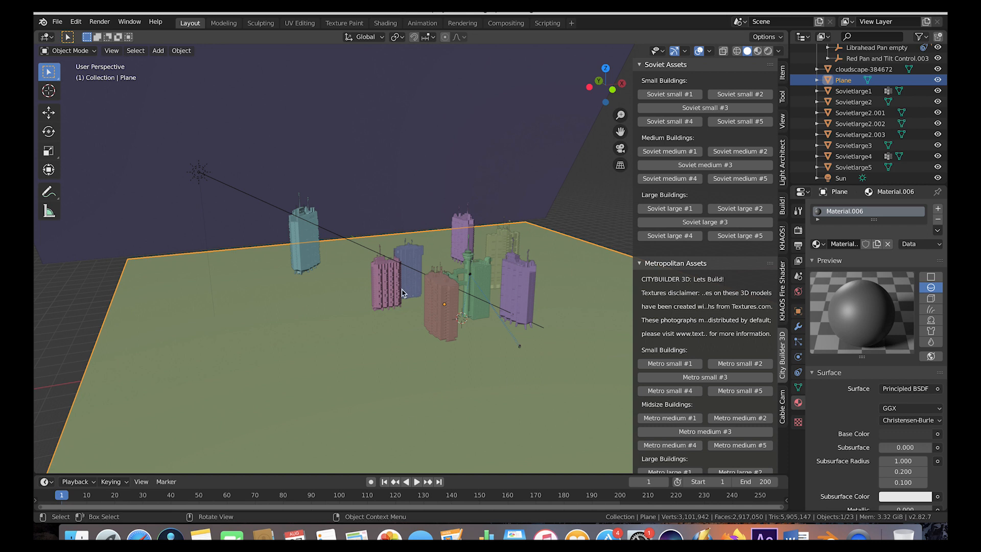
mouse_move(406, 317)
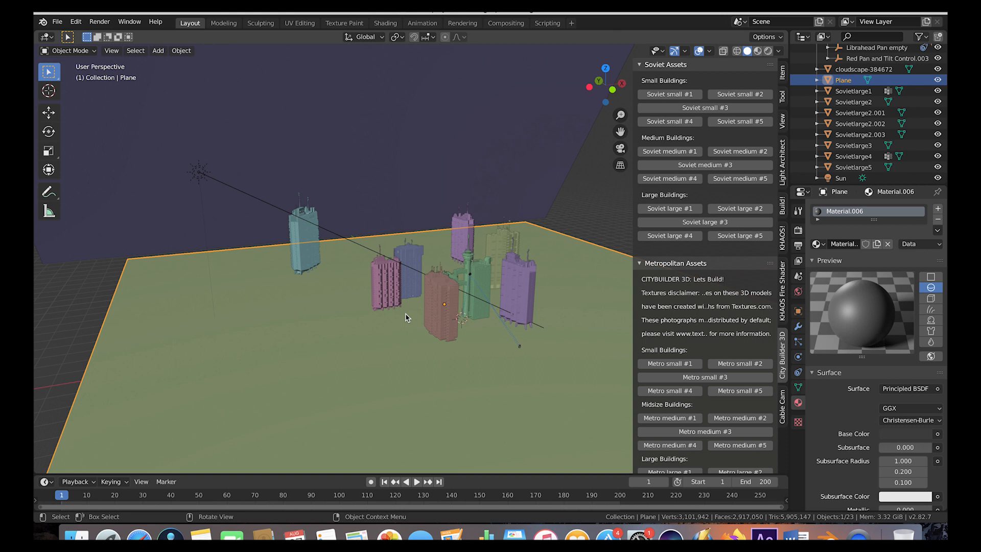
mouse_move(153, 163)
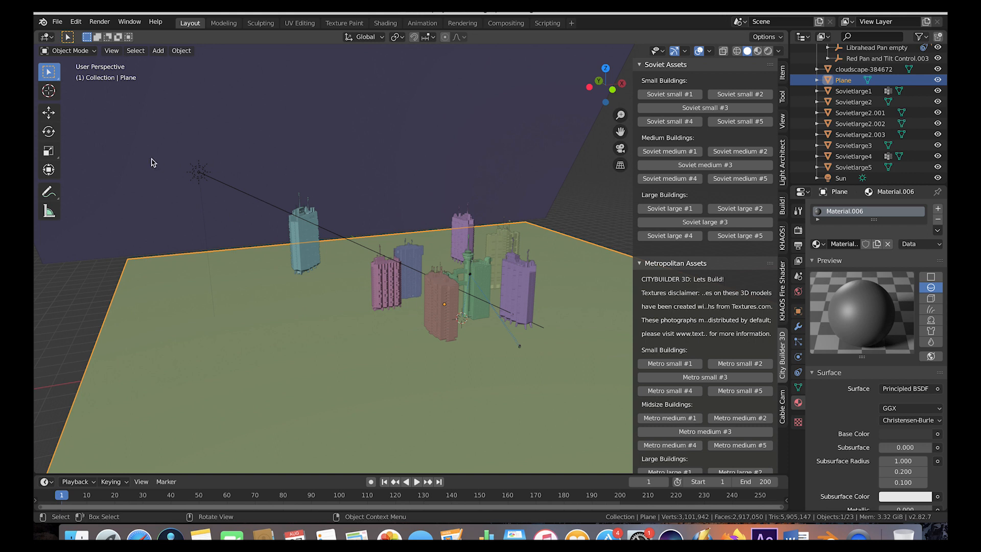
mouse_move(318, 317)
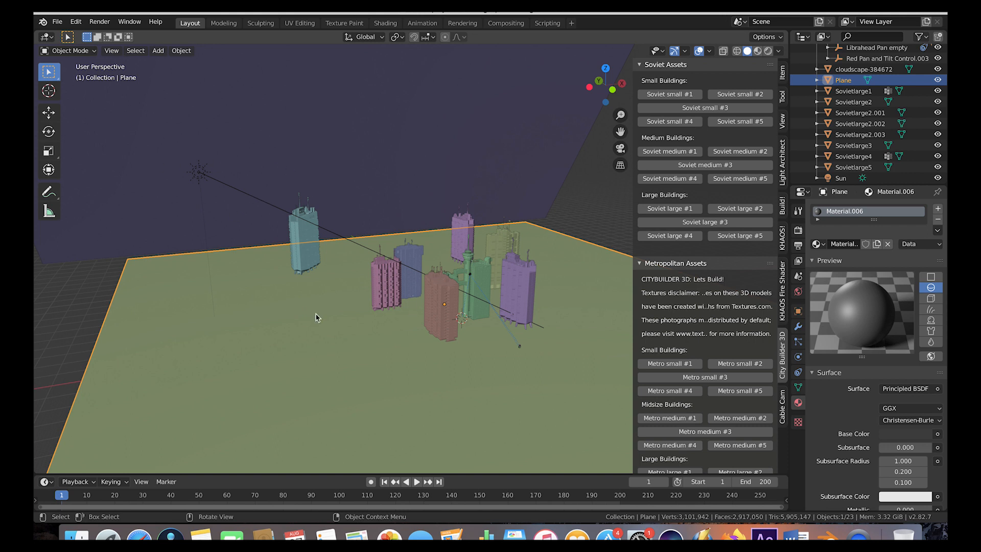
mouse_move(483, 284)
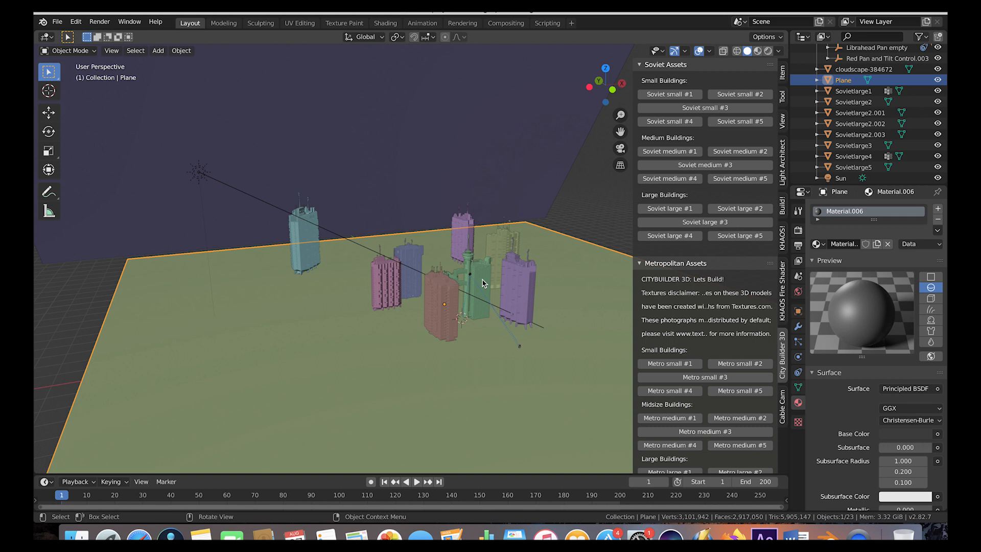
mouse_move(577, 222)
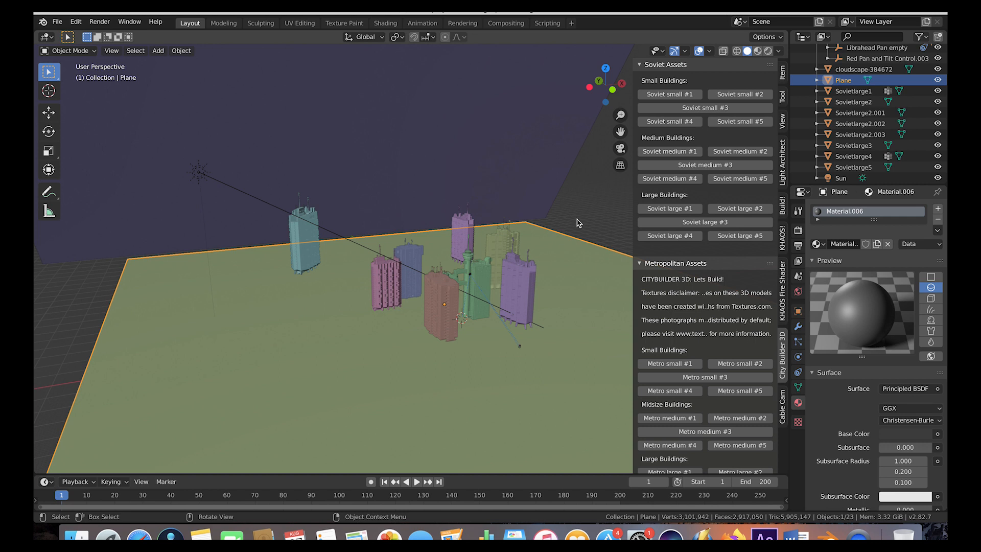
mouse_move(501, 329)
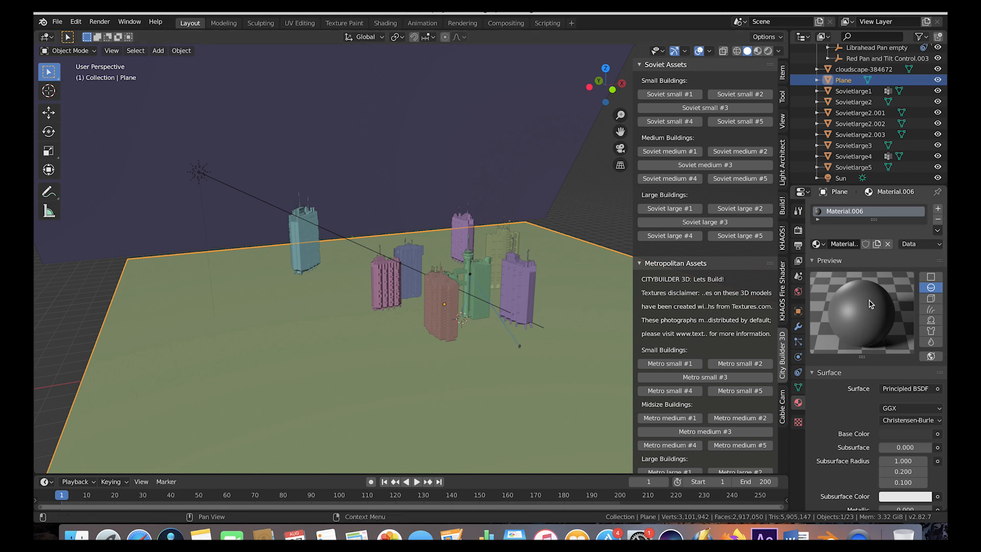
mouse_move(863, 318)
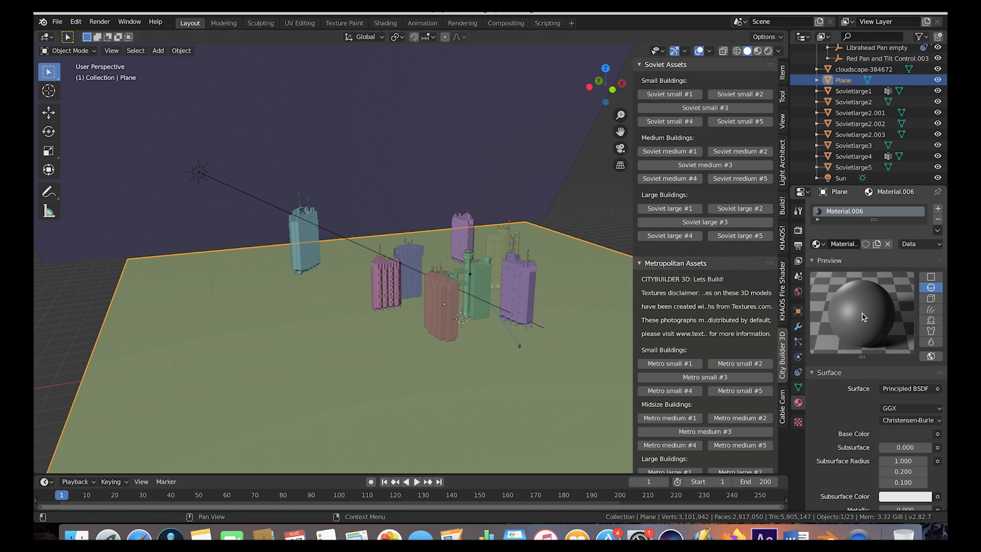
mouse_move(747, 292)
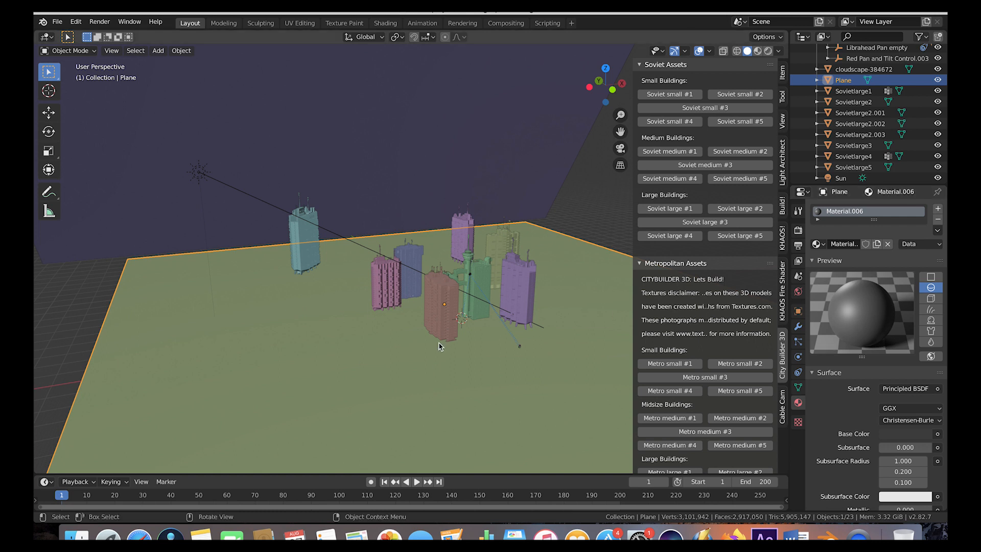
mouse_move(435, 312)
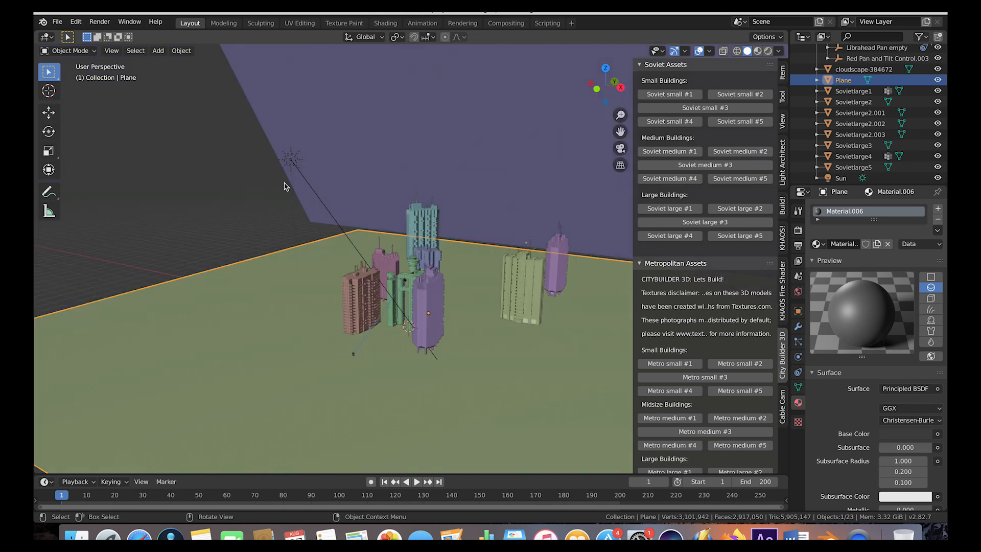
Select the Sun, set frame 81, and select Cablecambase to show its Metal Pin material.
left_click(841, 178)
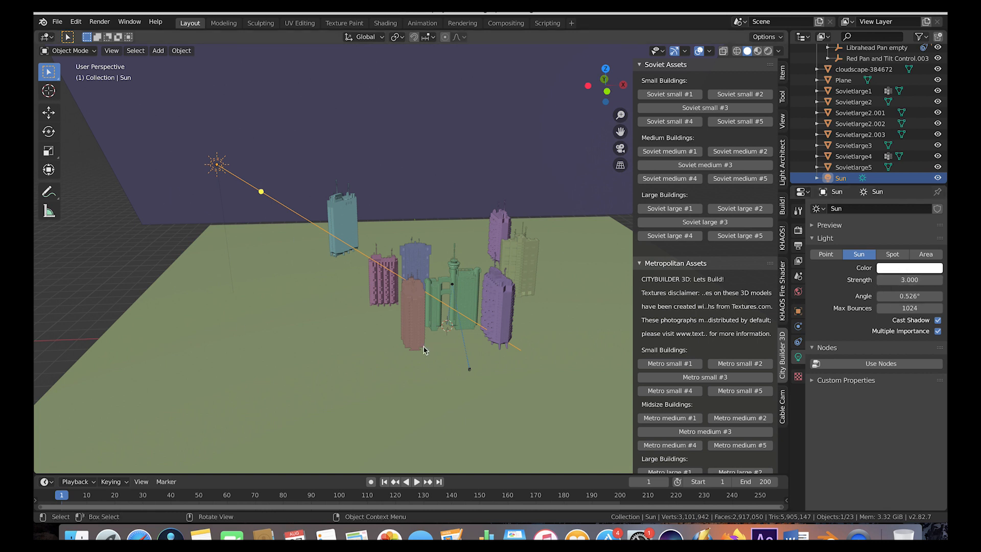
mouse_move(471, 318)
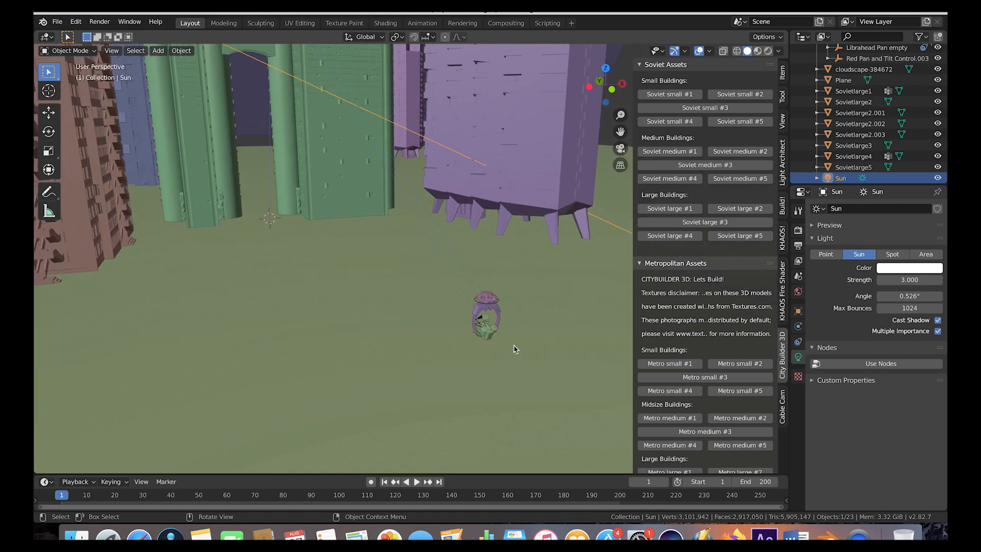
left_click(416, 481)
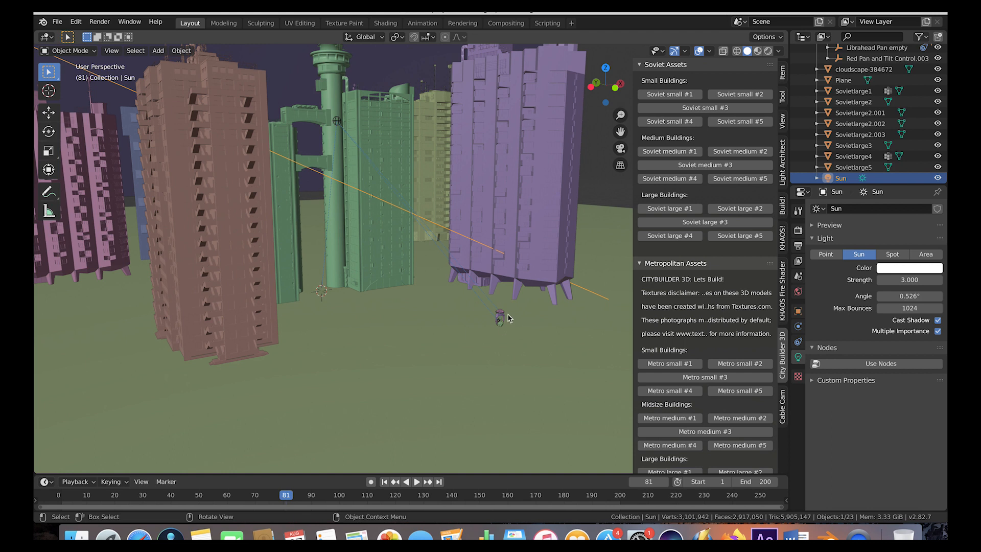
left_click(497, 315)
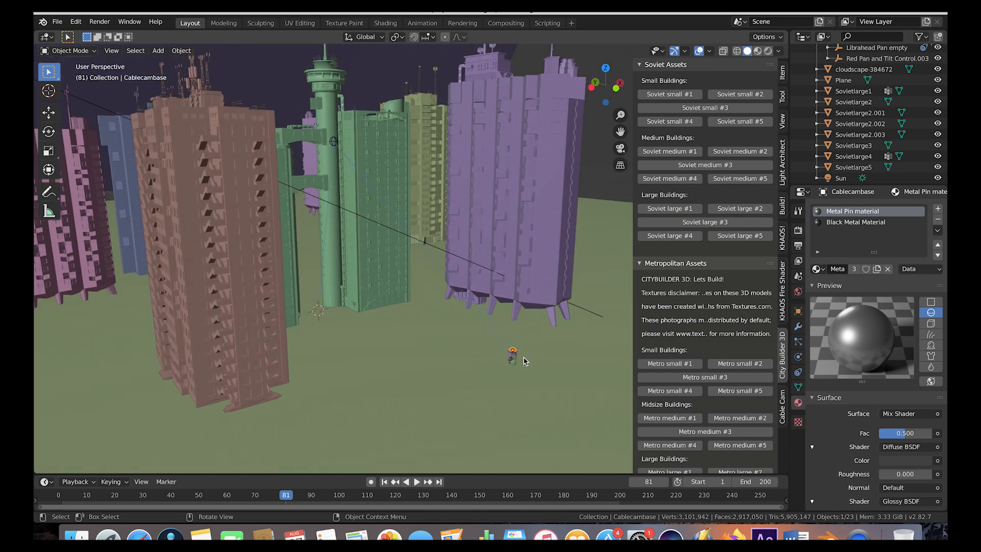
Select Red Pan and Tilt Control.003 and scrub the timeline to a new frame.
left_click(886, 58)
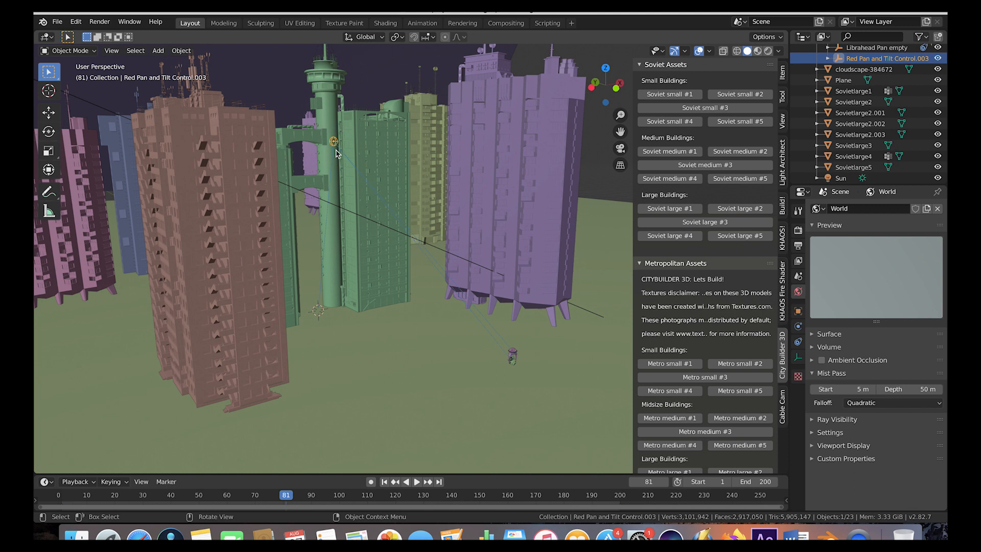
mouse_move(315, 127)
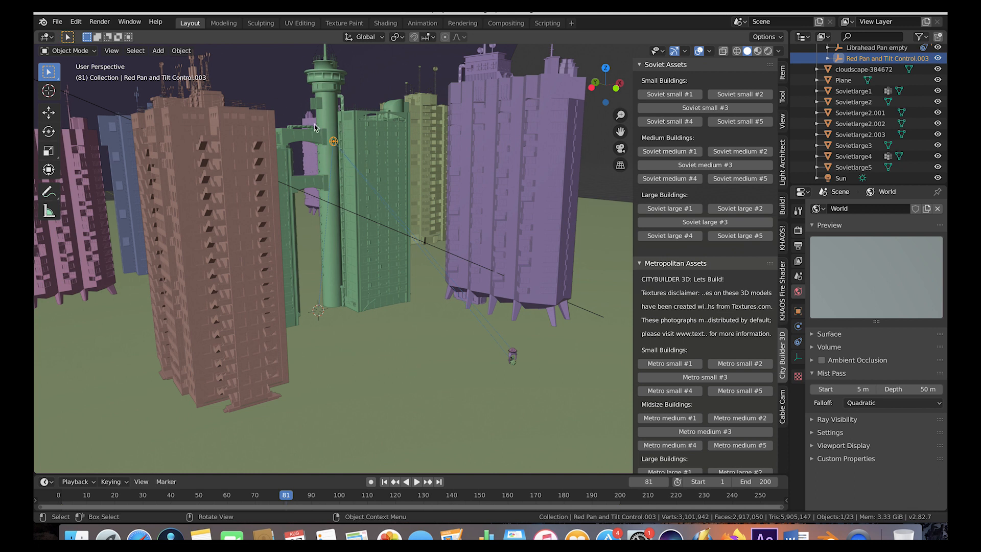
mouse_move(122, 499)
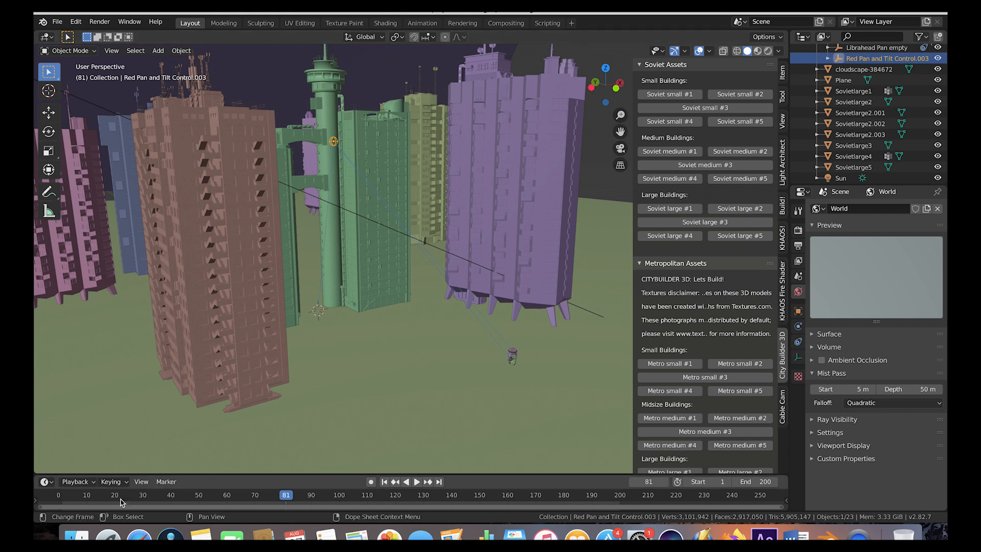
left_click(417, 482)
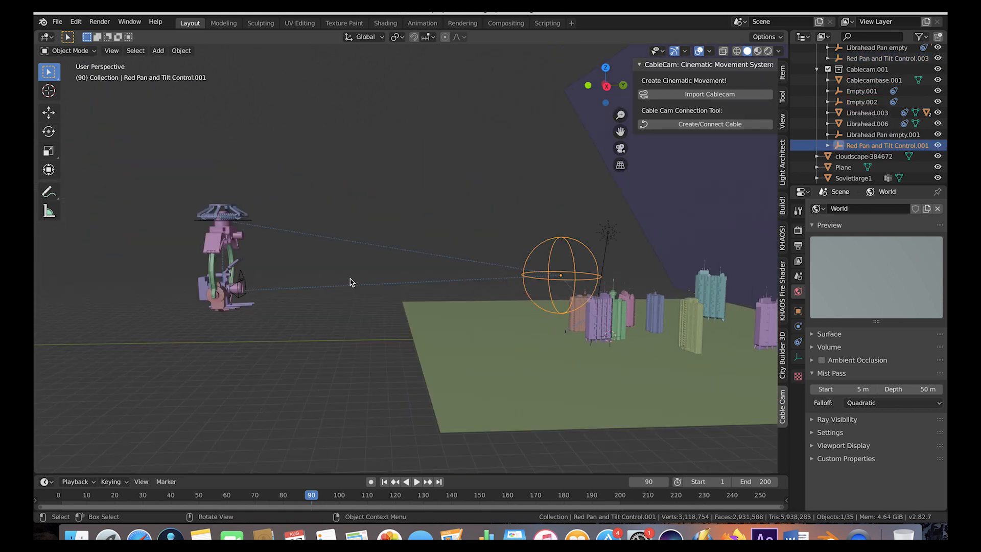
Move Cablecambase.001 into place, then select Red Pan and Tilt Control.001.
left_click(873, 79)
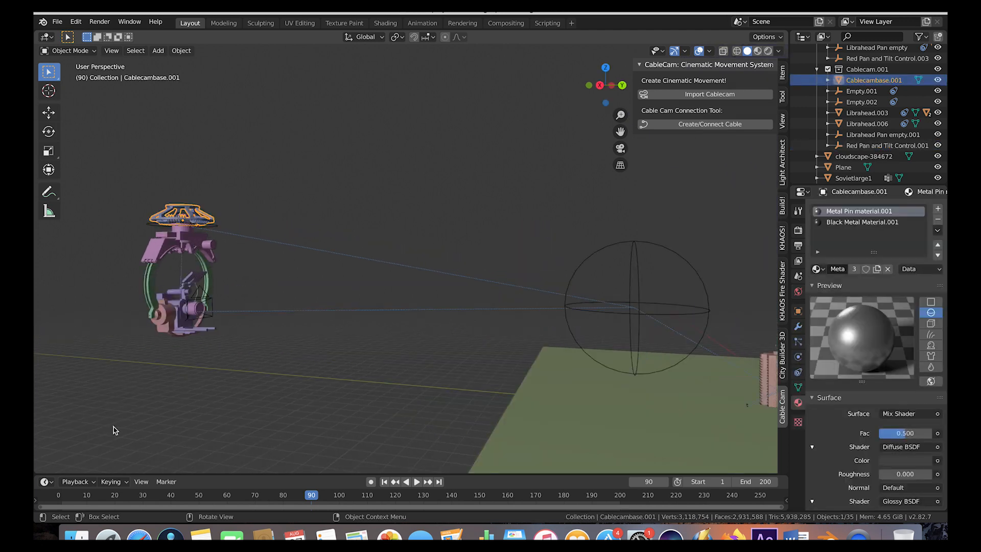
mouse_move(338, 274)
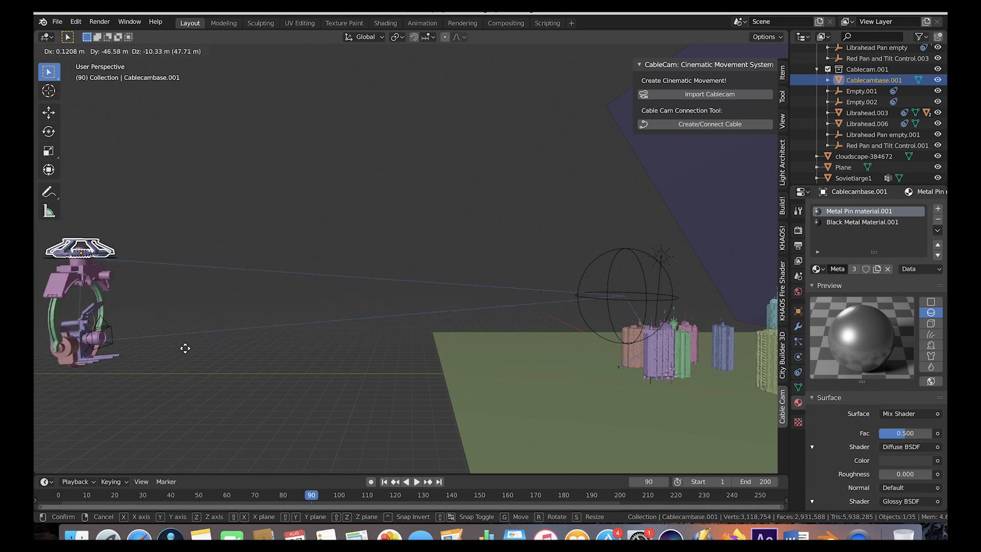
mouse_move(533, 255)
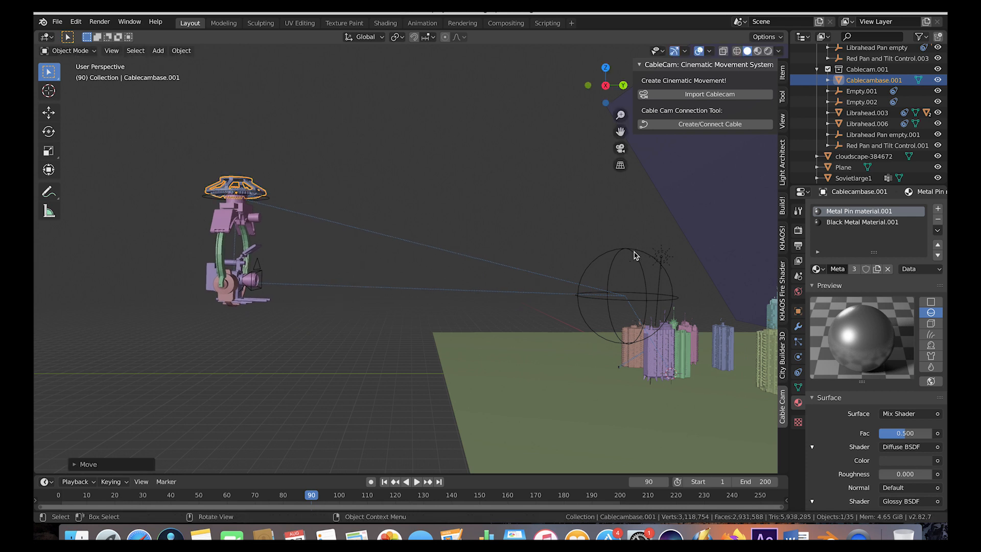
left_click(887, 145)
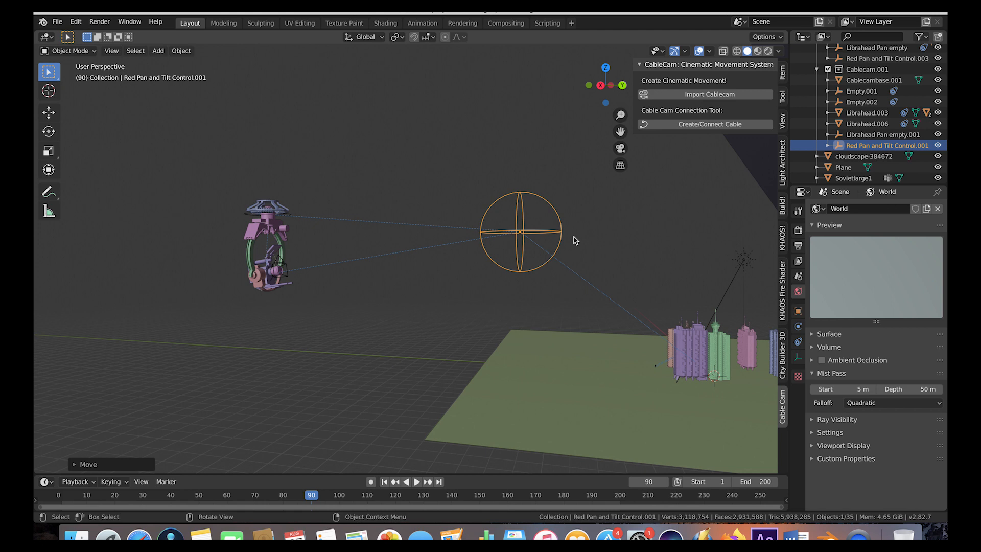
mouse_move(404, 291)
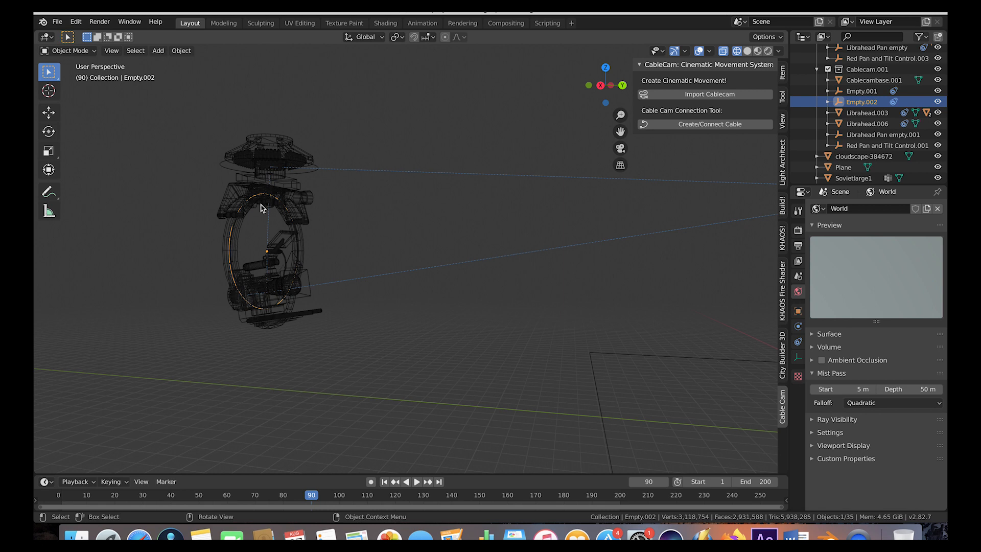
mouse_move(496, 126)
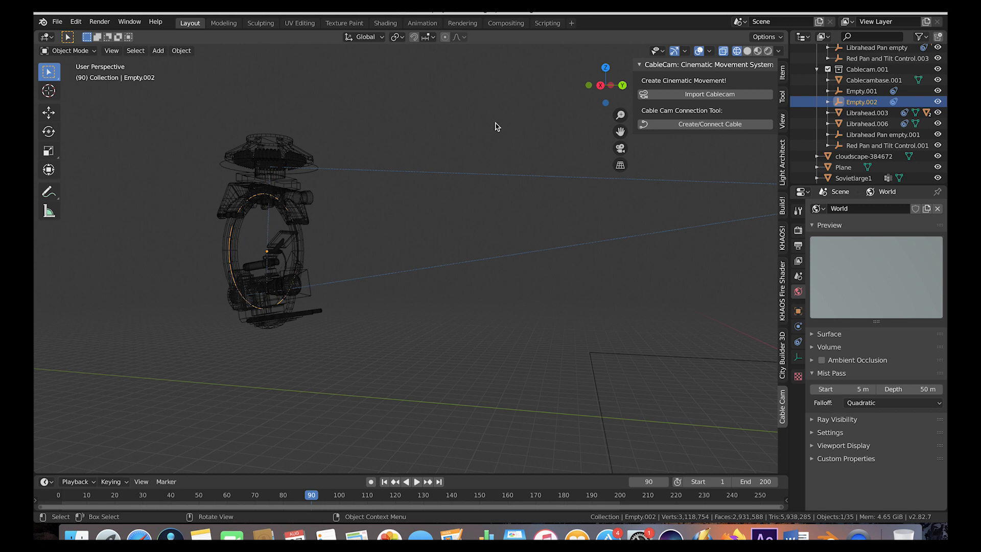
Rotate the second rig's Empty.002 about the Y axis.
key("r")
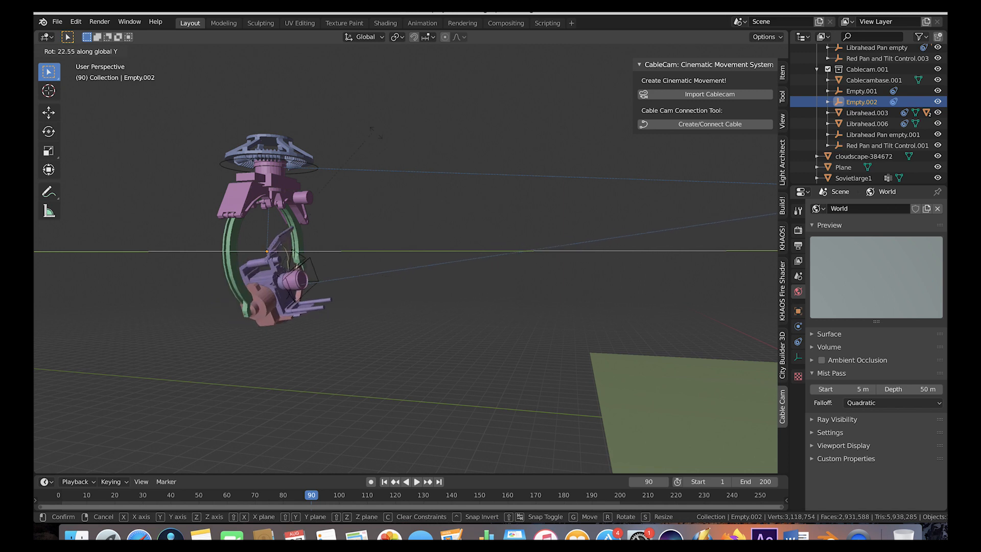
mouse_move(282, 263)
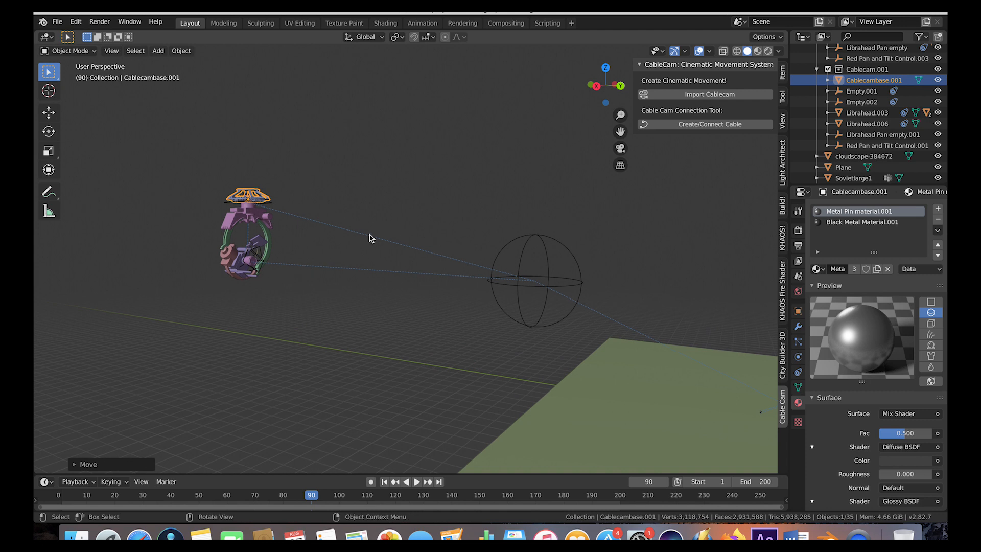
mouse_move(374, 236)
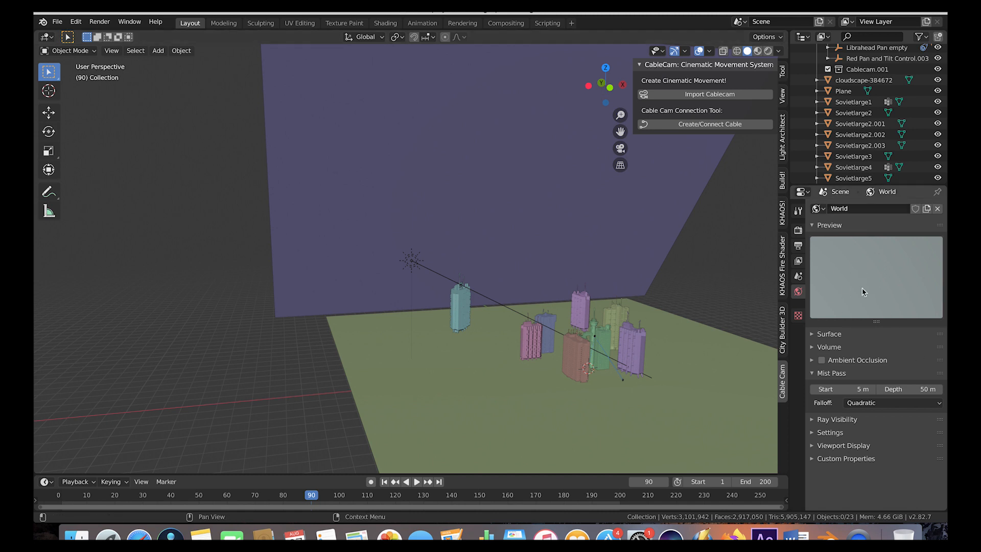
Expand the World Surface panel to show the Hosek/Wilkie Sky Texture settings.
left_click(828, 333)
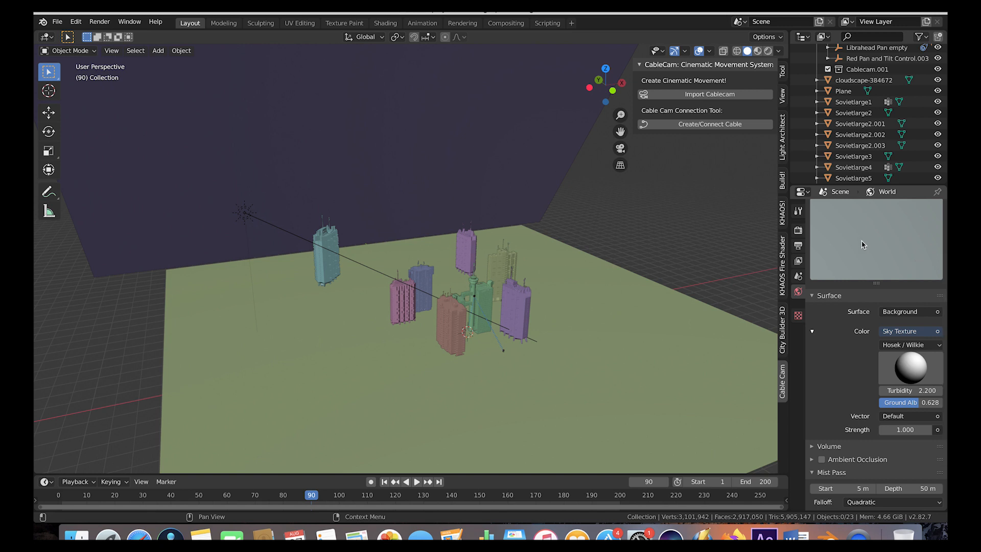
mouse_move(262, 198)
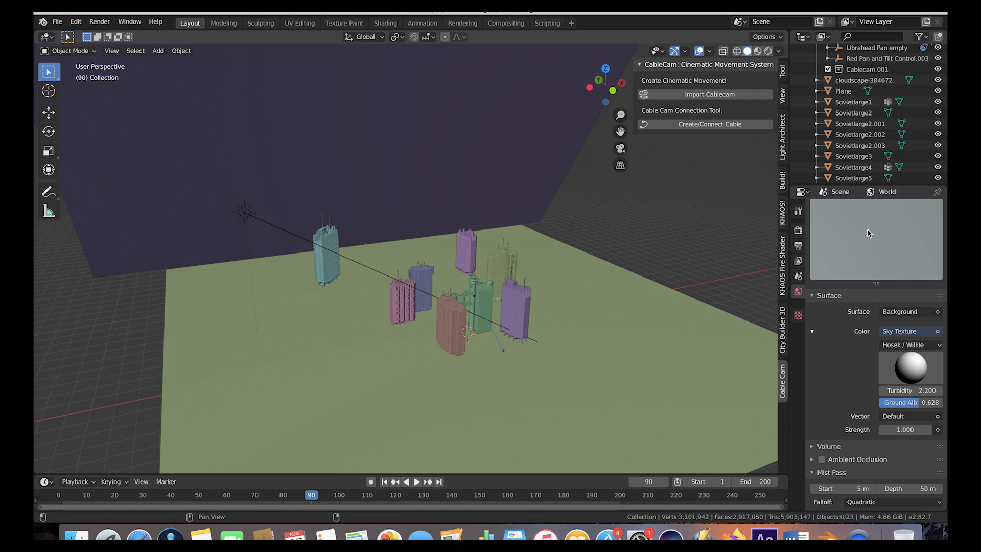
mouse_move(869, 261)
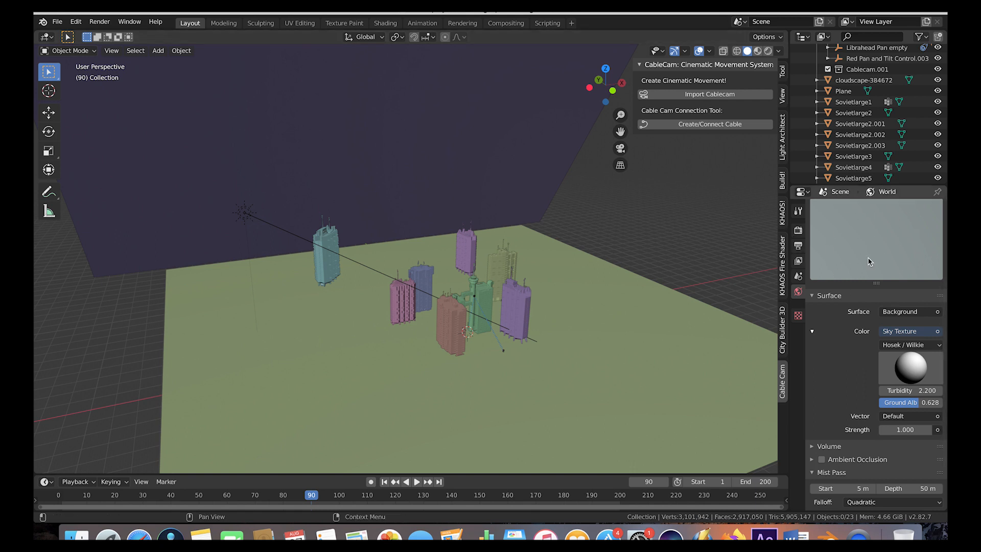
mouse_move(866, 248)
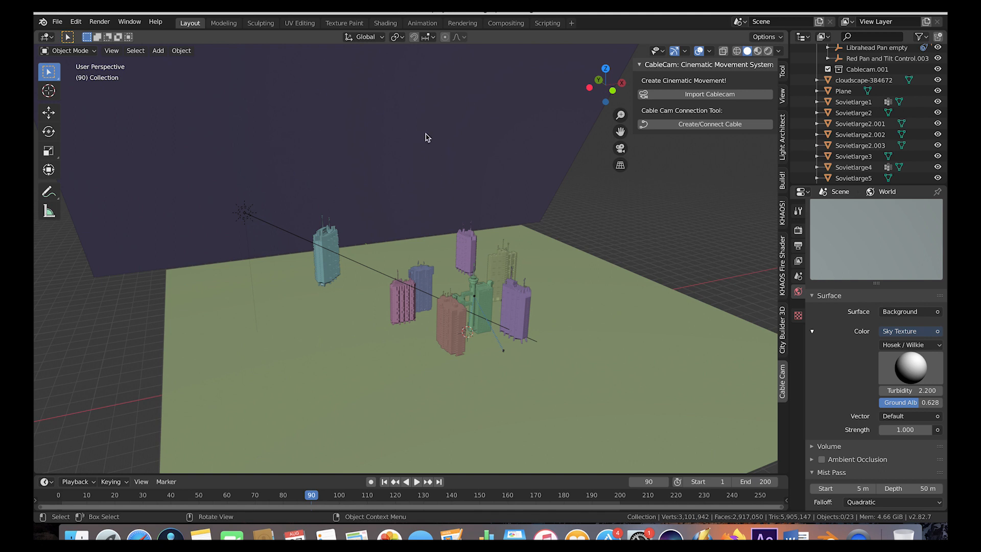
mouse_move(364, 120)
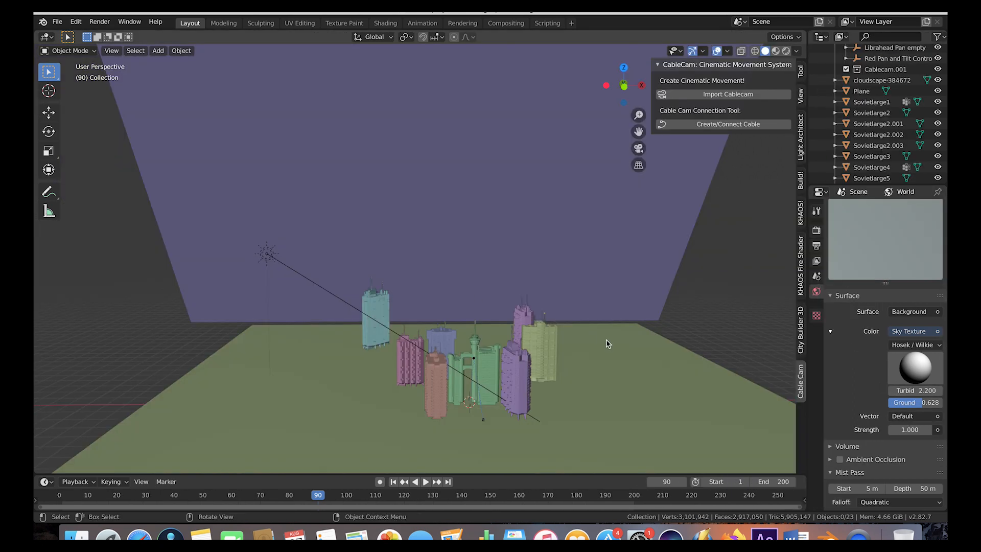
mouse_move(576, 239)
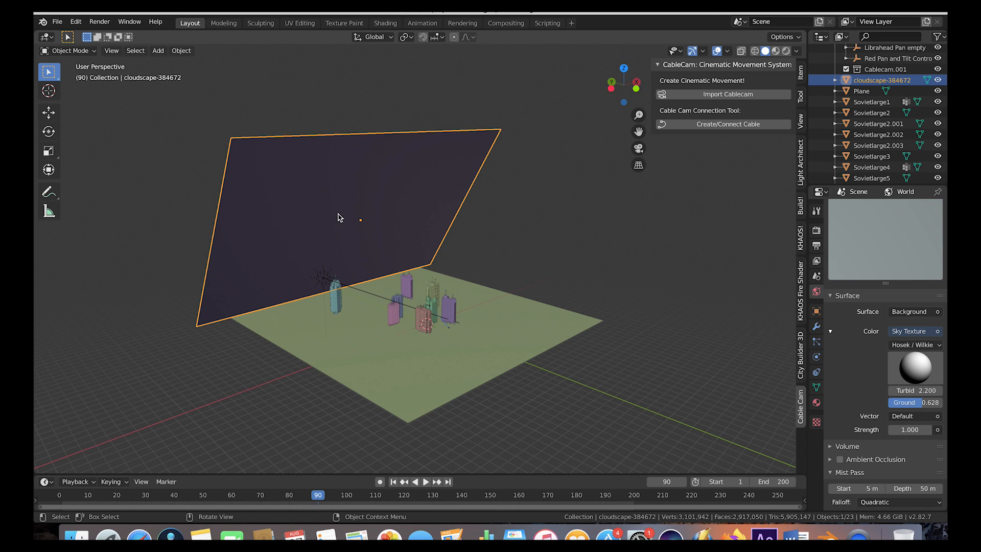
Orbit to the cloudscape plane and choose File > Import > Images as Planes.
left_click_drag(338, 218, 313, 214)
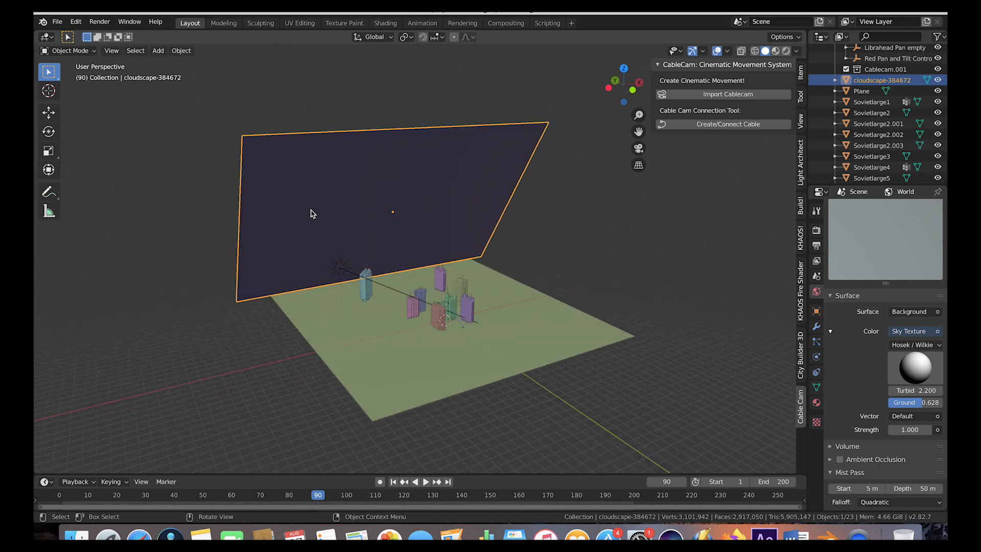
left_click(75, 22)
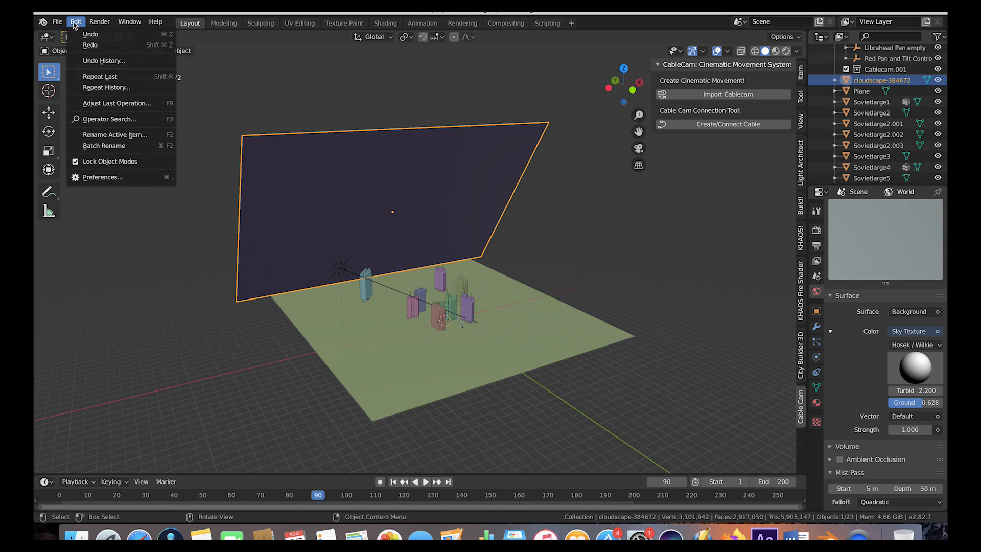
left_click(57, 21)
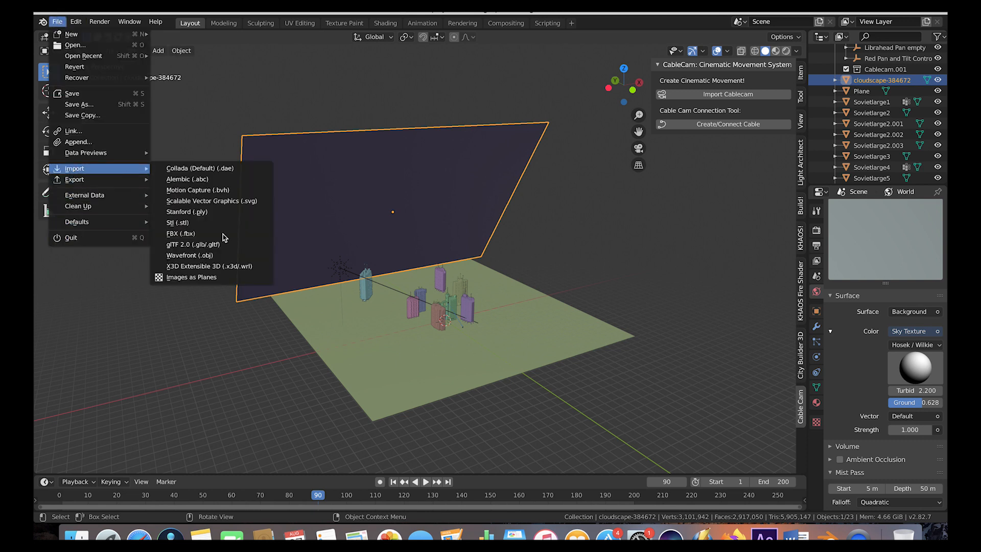
left_click(524, 268)
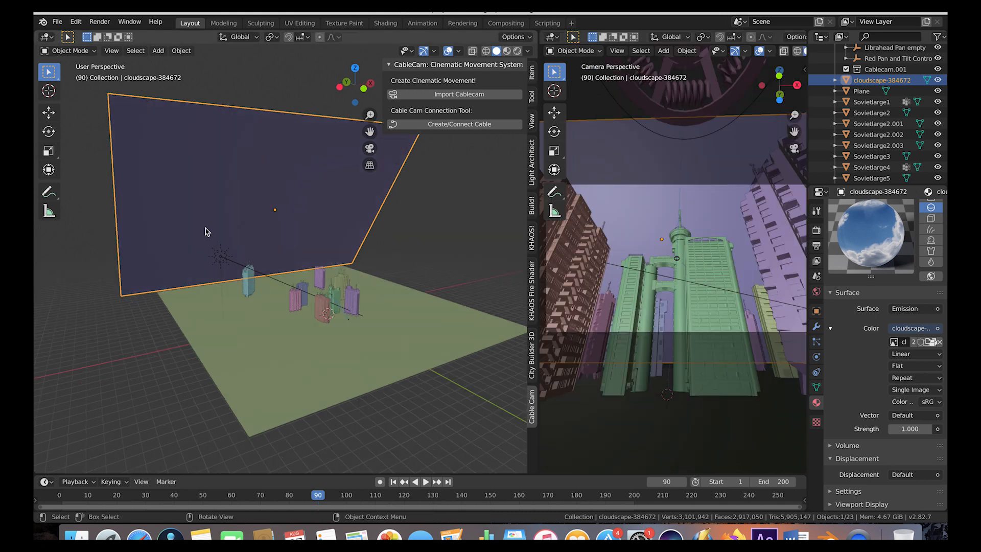
mouse_move(452, 259)
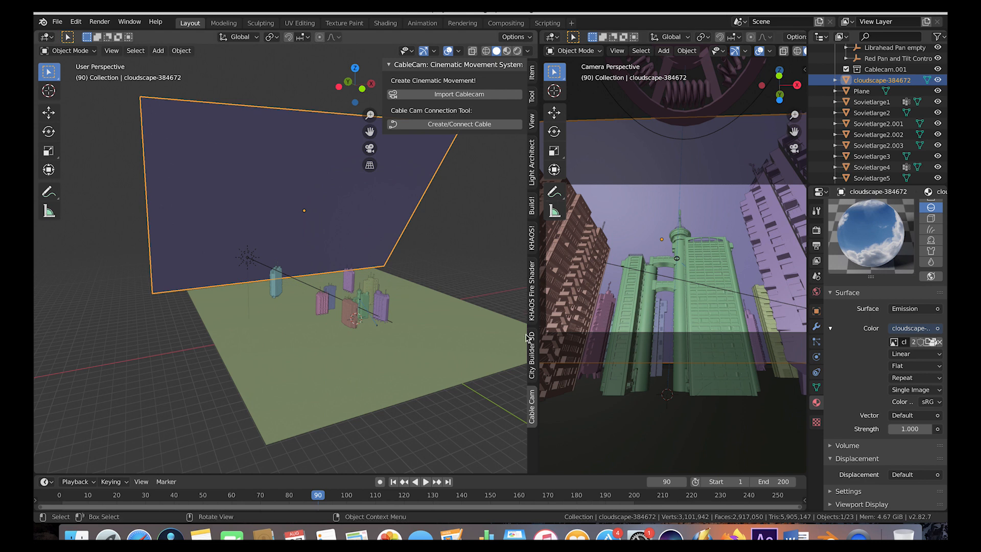
Hide the scene viewport's side panel beside the camera view.
left_click(530, 337)
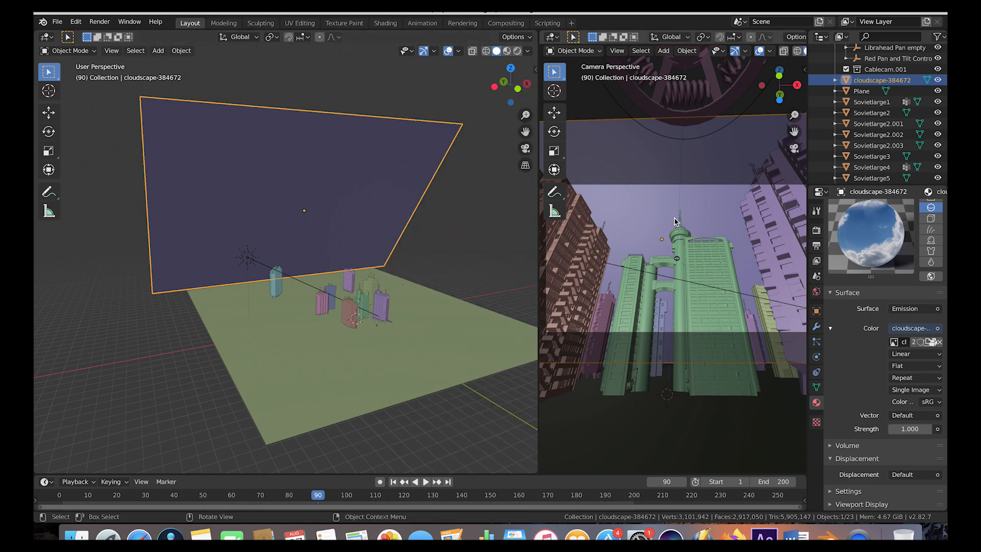
mouse_move(660, 322)
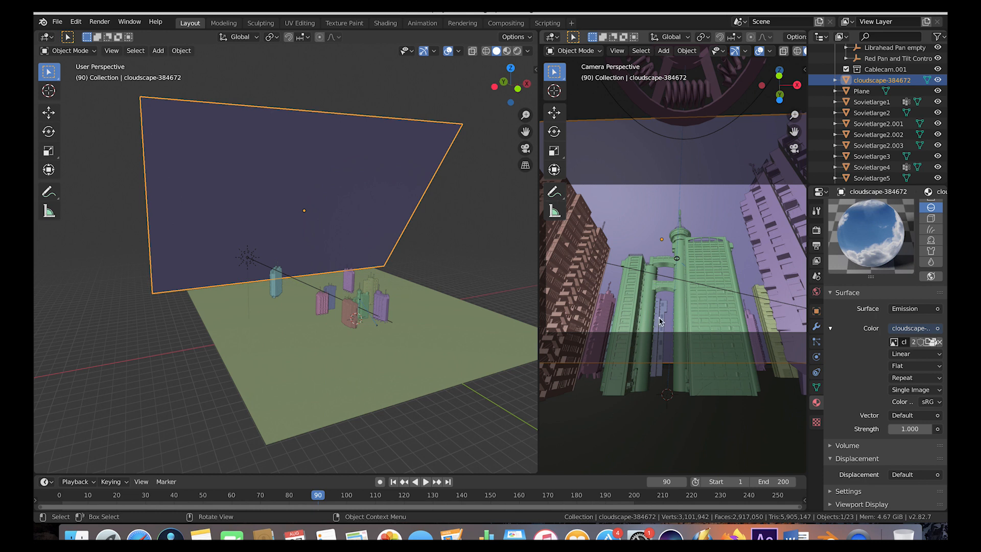
mouse_move(742, 288)
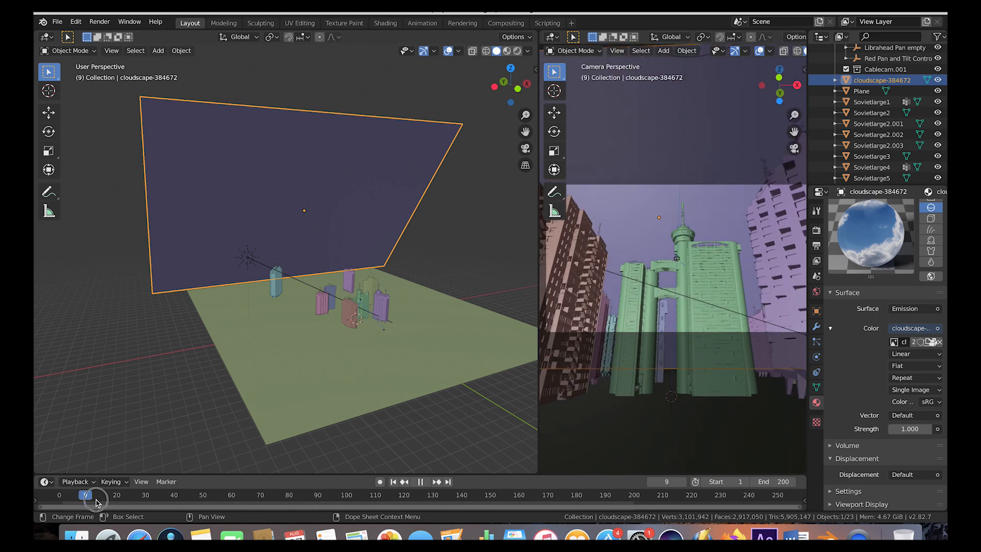
Scrub the camera flight through frames around 80, 107 and 127, ending at 122.
left_click(362, 495)
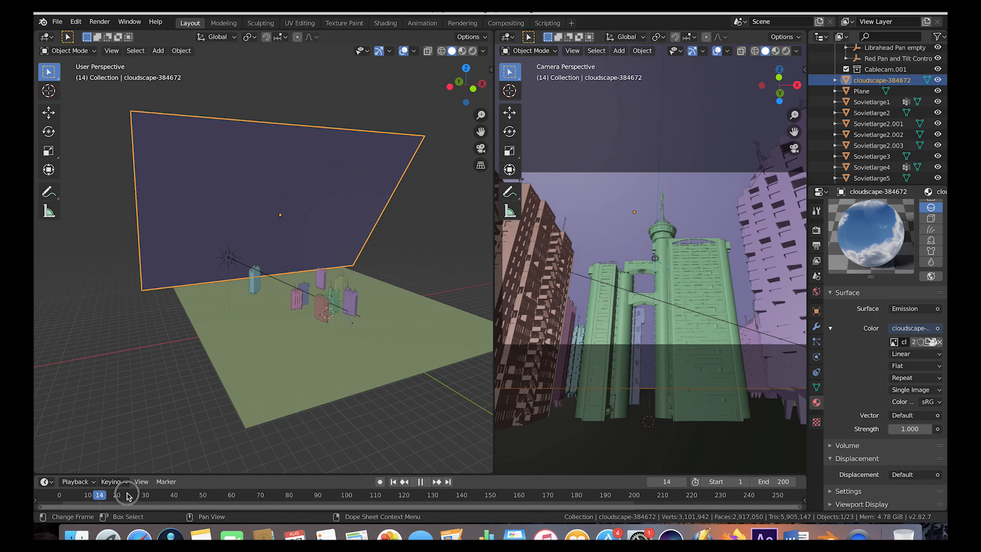
left_click(358, 494)
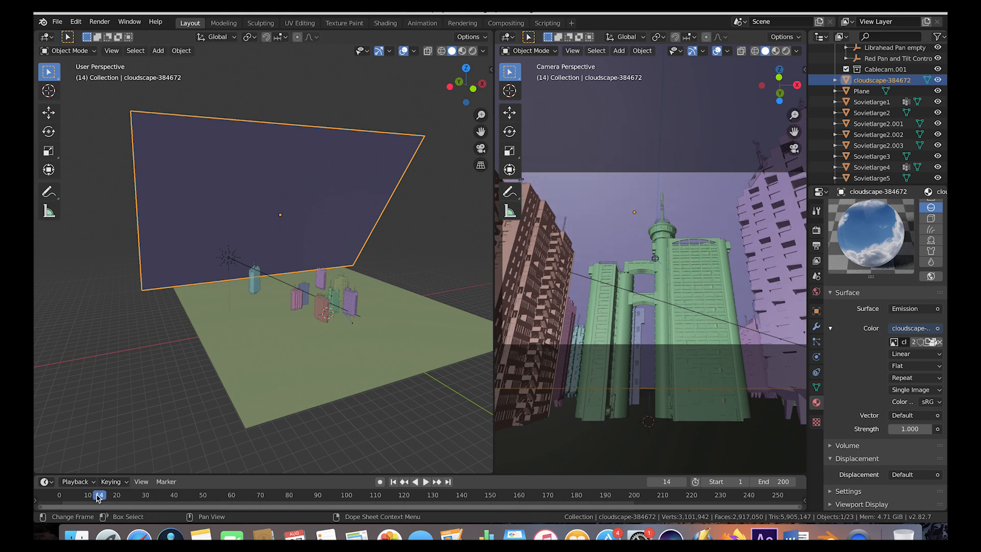
left_click(427, 482)
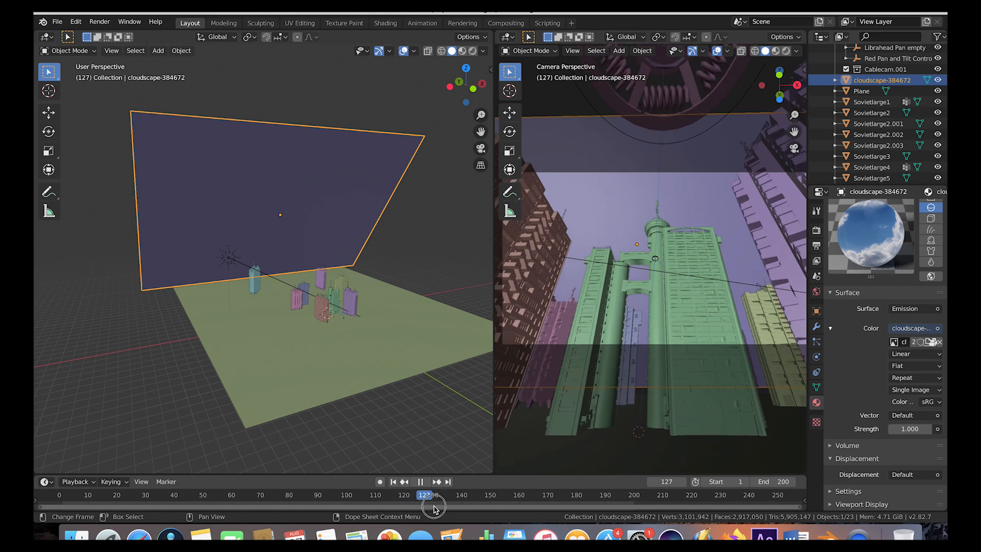
left_click(191, 495)
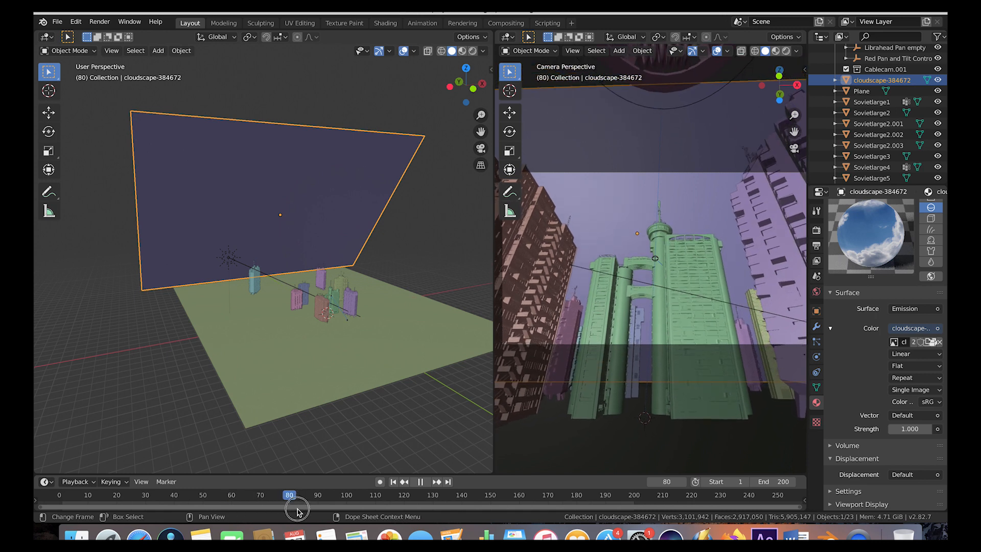
left_click(366, 495)
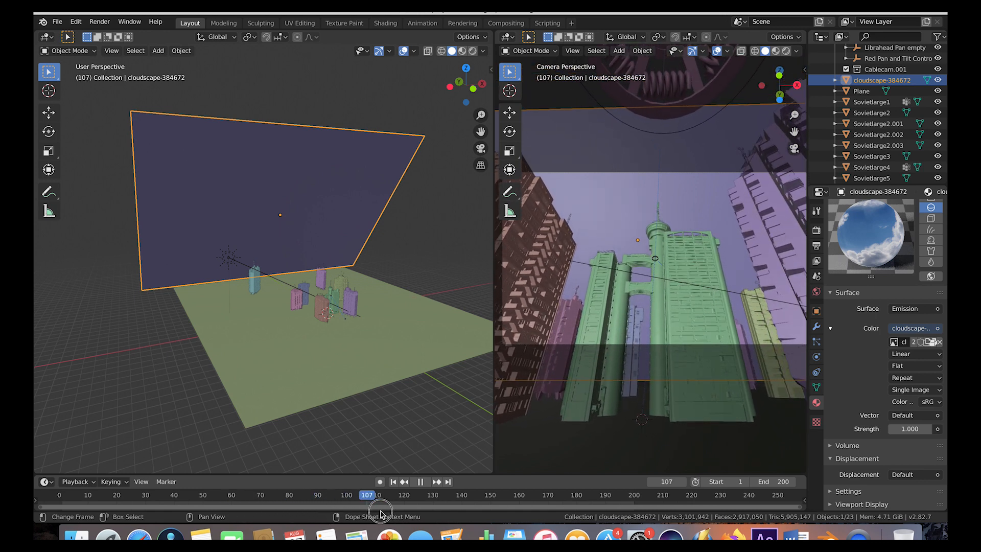
left_click(435, 481)
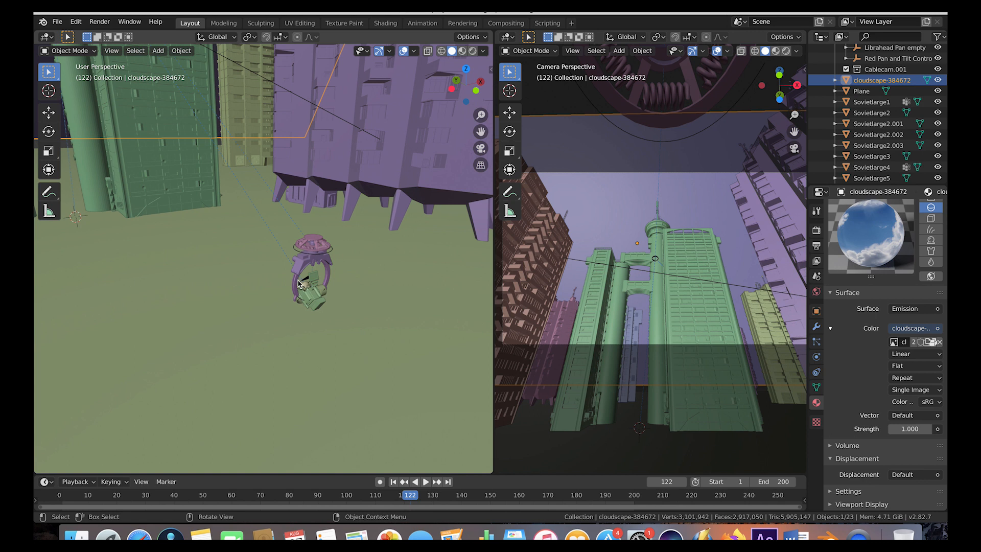
mouse_move(306, 281)
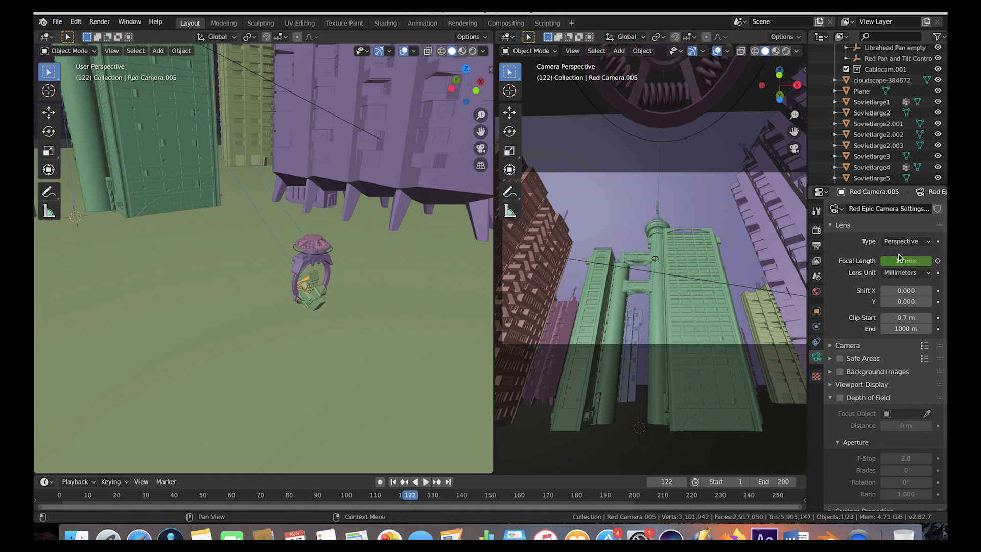
Check the focal length at frame 86, then show the view layer's render pass settings.
left_click(80, 495)
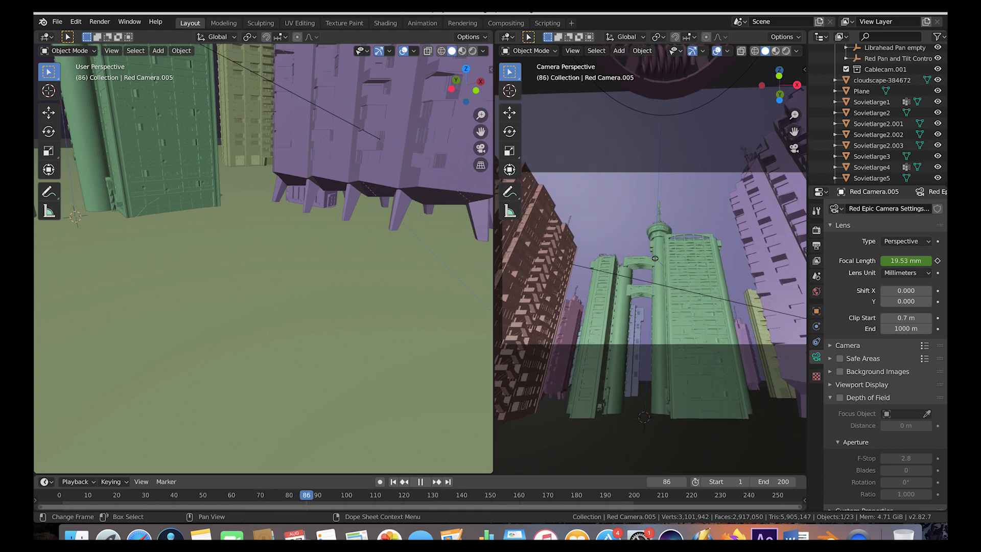
left_click(426, 482)
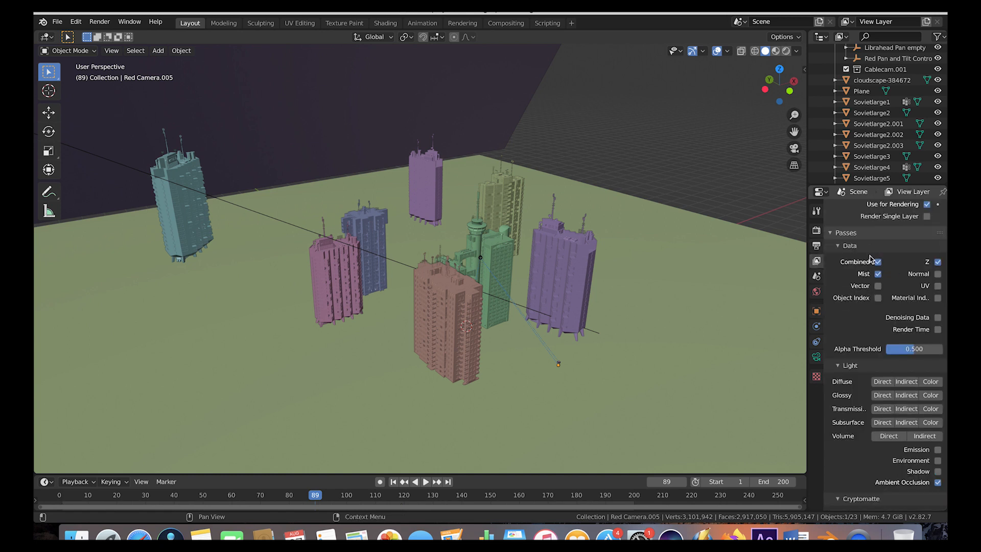
Check the enabled Mist and AO passes, then view the Compositing workspace node tree.
left_click(877, 274)
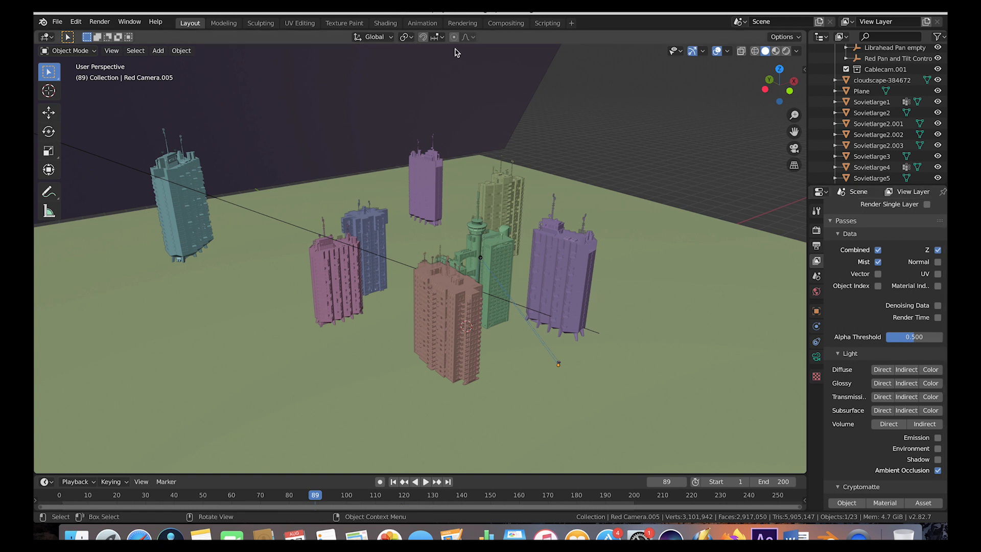
left_click(505, 23)
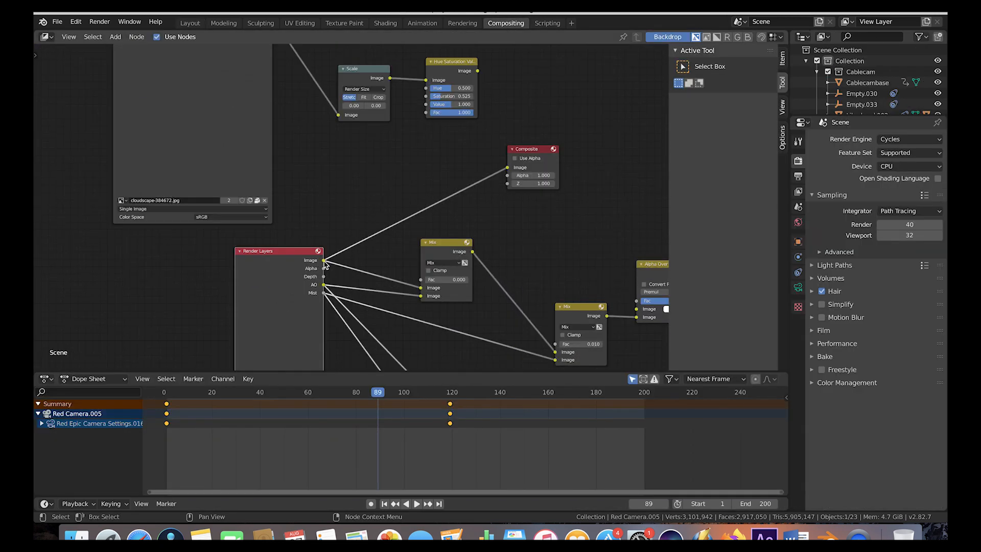
mouse_move(549, 174)
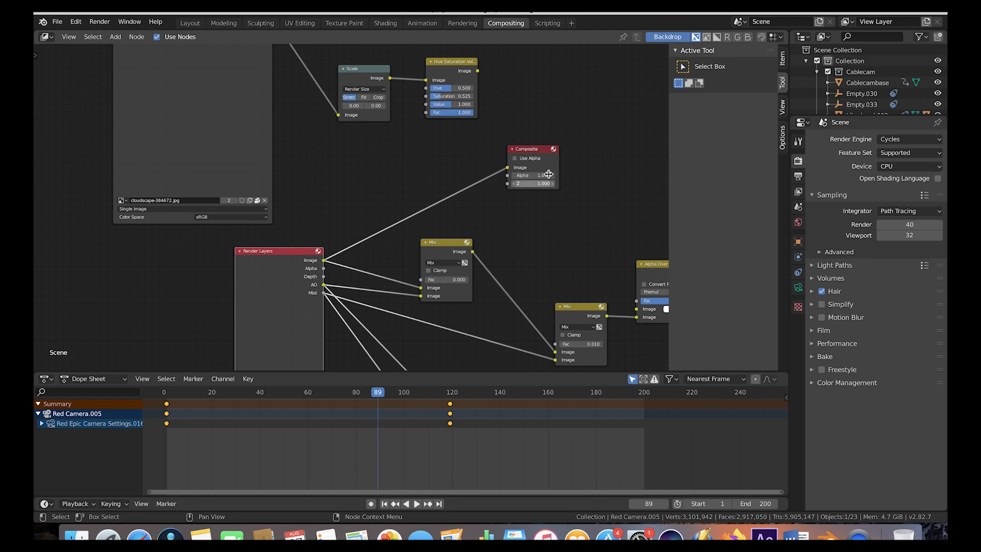
Show the Output Properties to set render resolution scale to 100%.
left_click(797, 176)
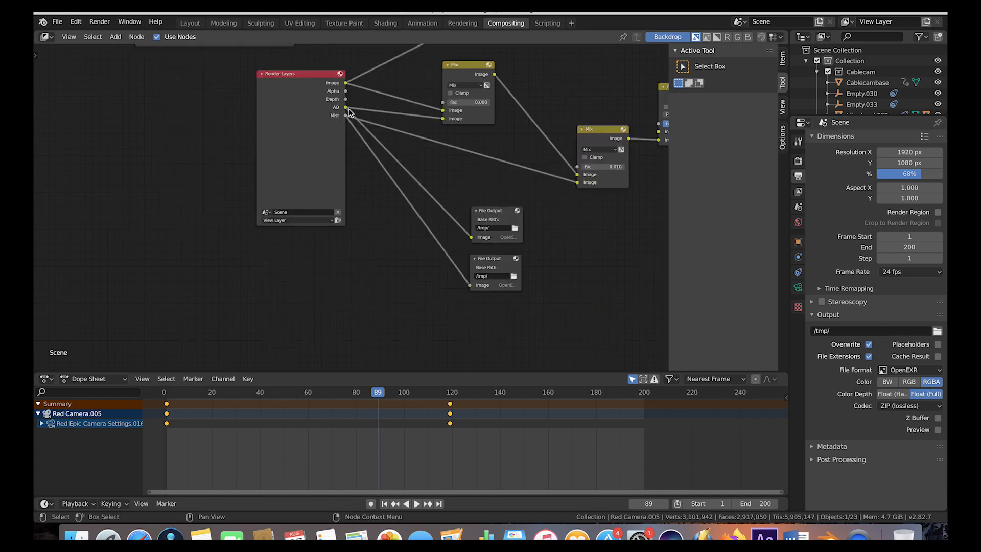
mouse_move(526, 217)
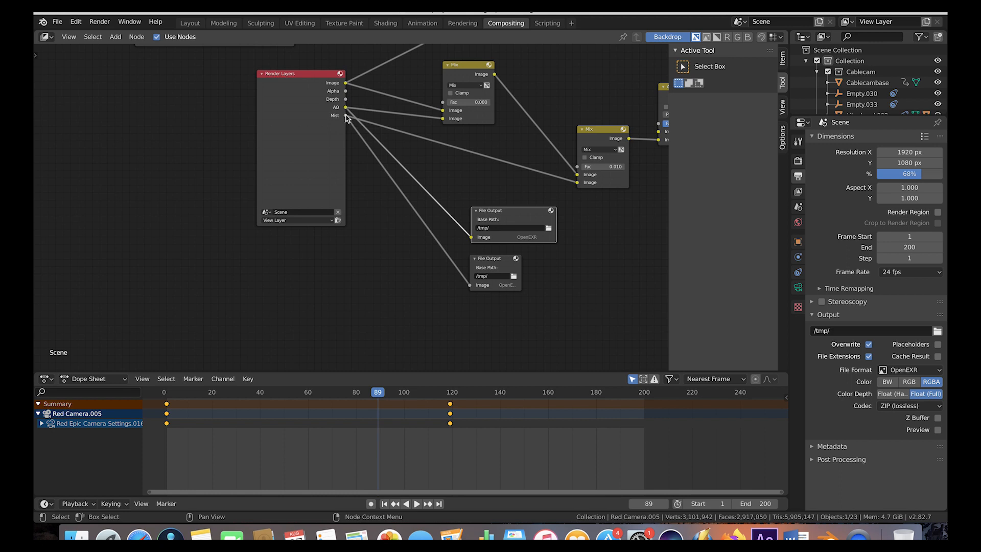
mouse_move(513, 295)
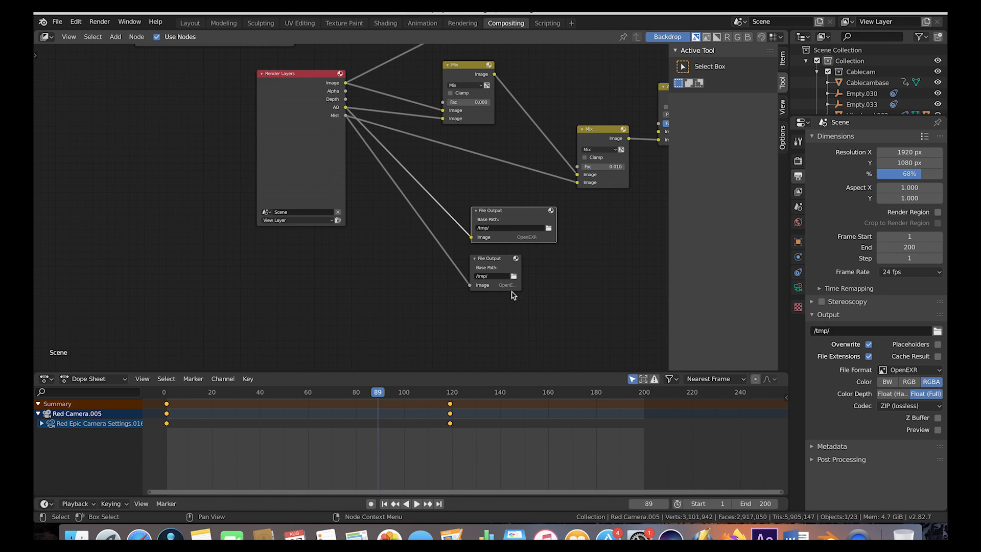
mouse_move(494, 276)
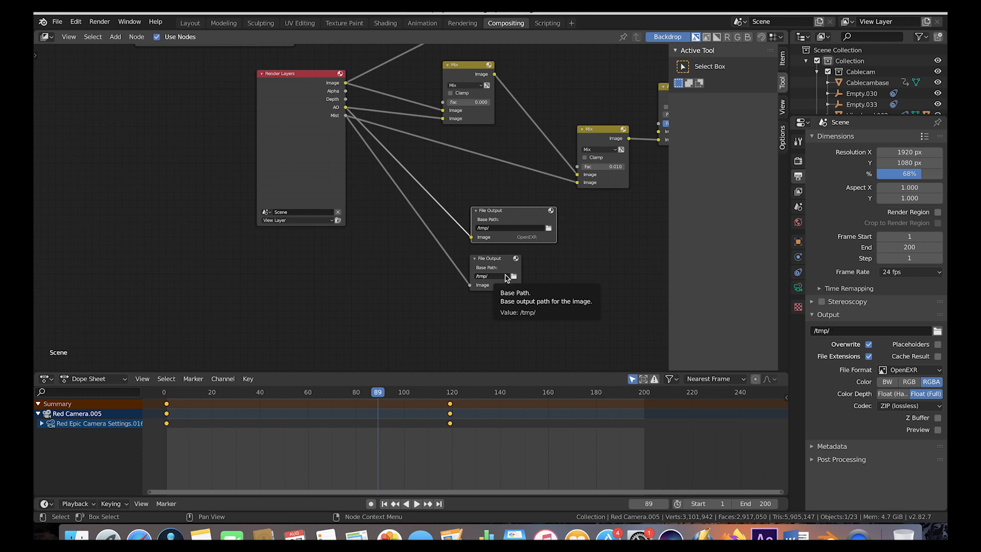
mouse_move(437, 238)
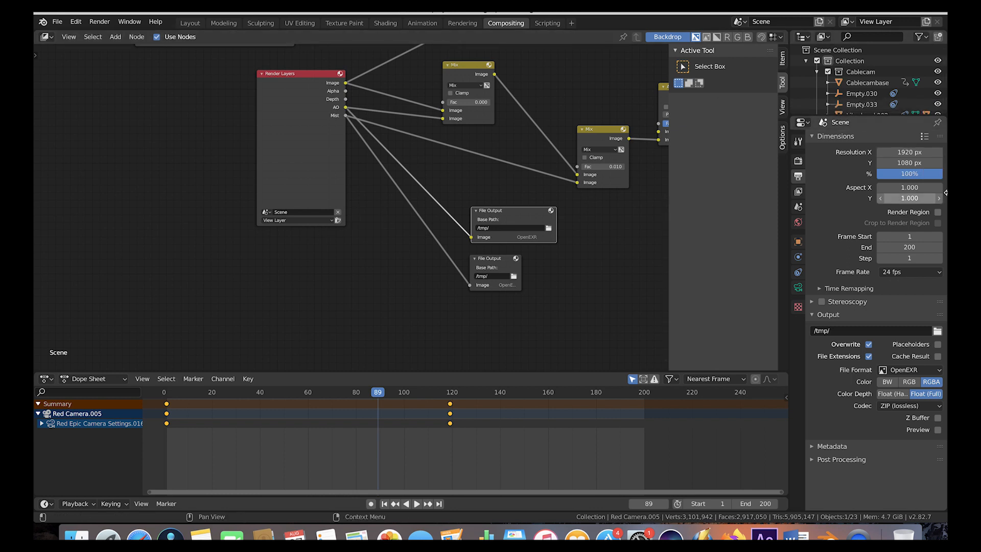
mouse_move(909, 188)
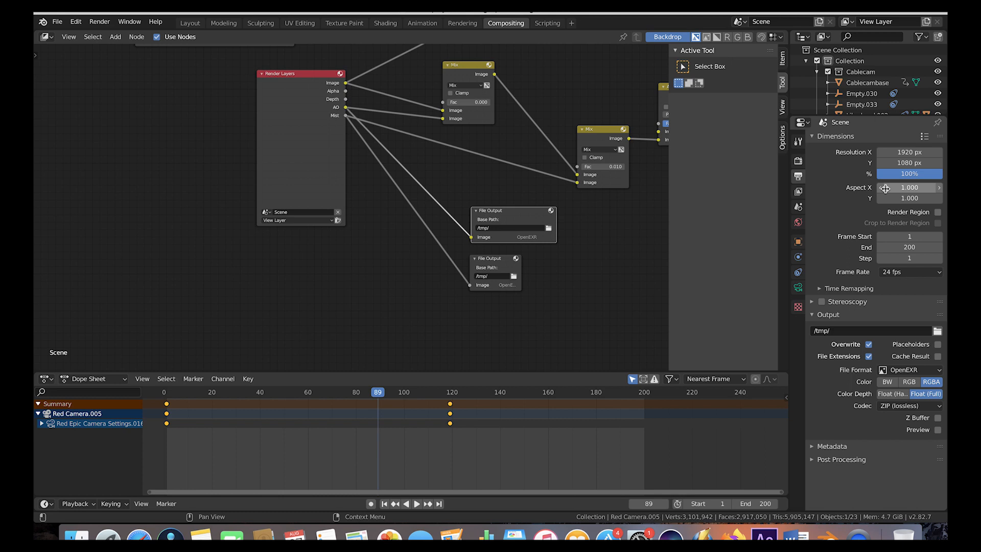
Show the Cycles render settings and expand the advanced sampling options.
left_click(797, 161)
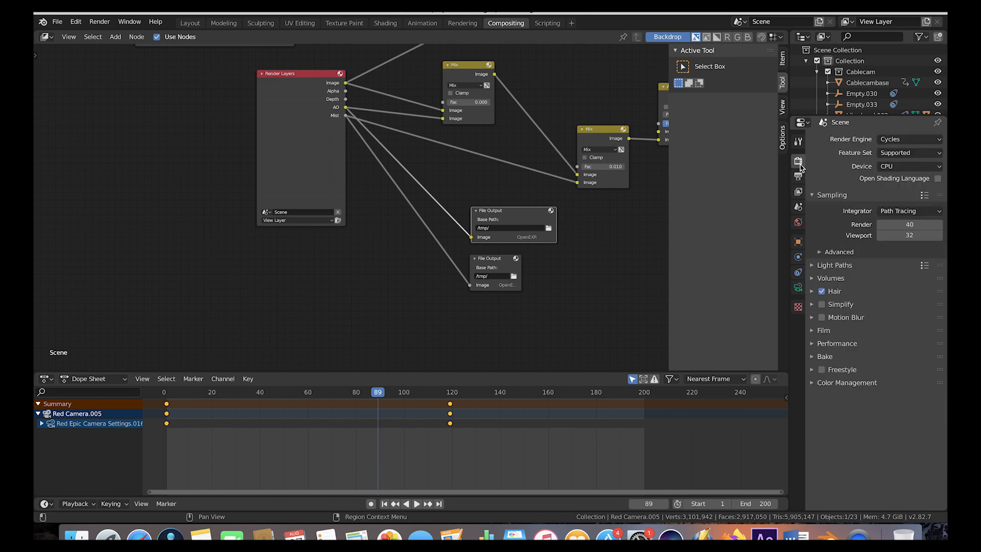
left_click(821, 251)
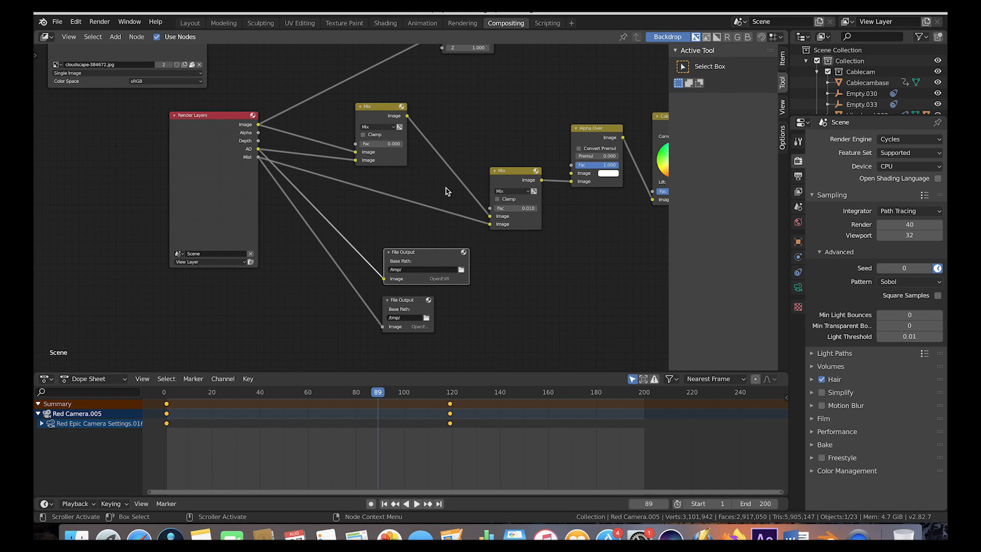
mouse_move(577, 144)
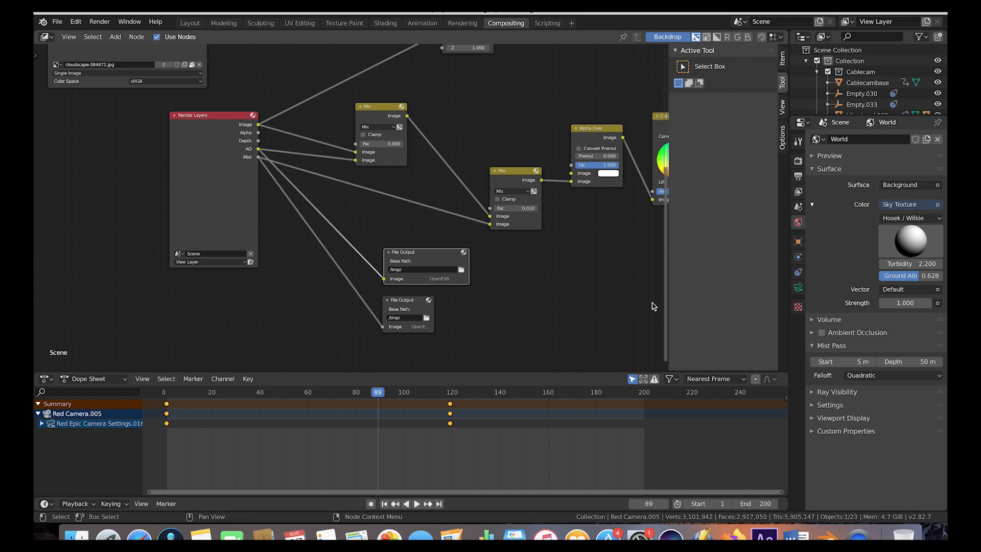
Review World Properties: Hosek/Wilkie sky texture and mist starting at 5 m, 50 m depth.
left_click(769, 526)
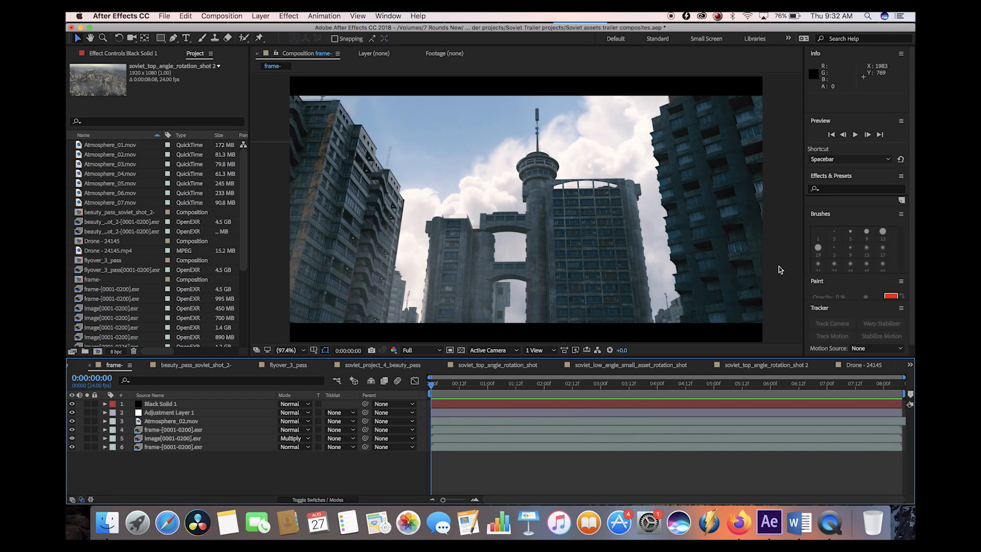
mouse_move(545, 267)
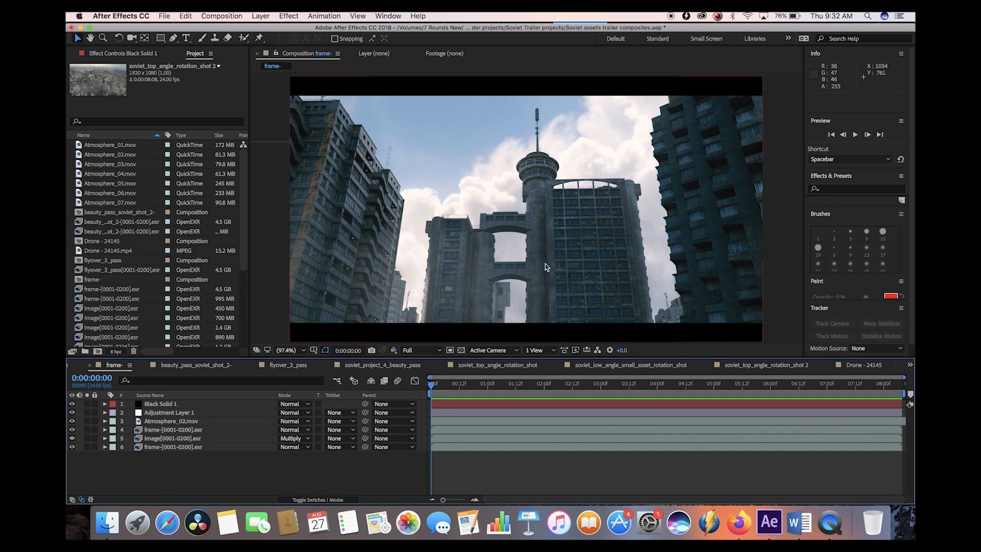
mouse_move(912, 268)
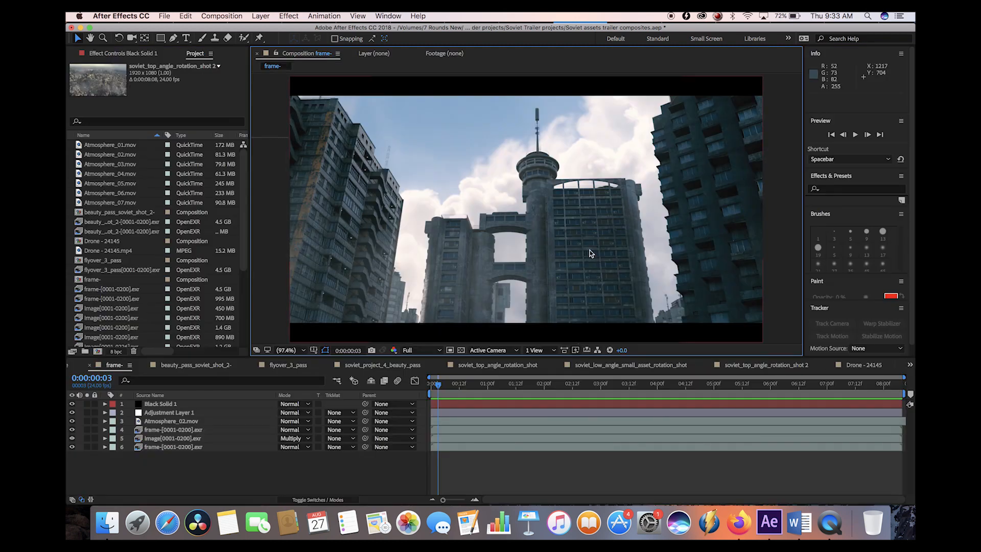
mouse_move(513, 214)
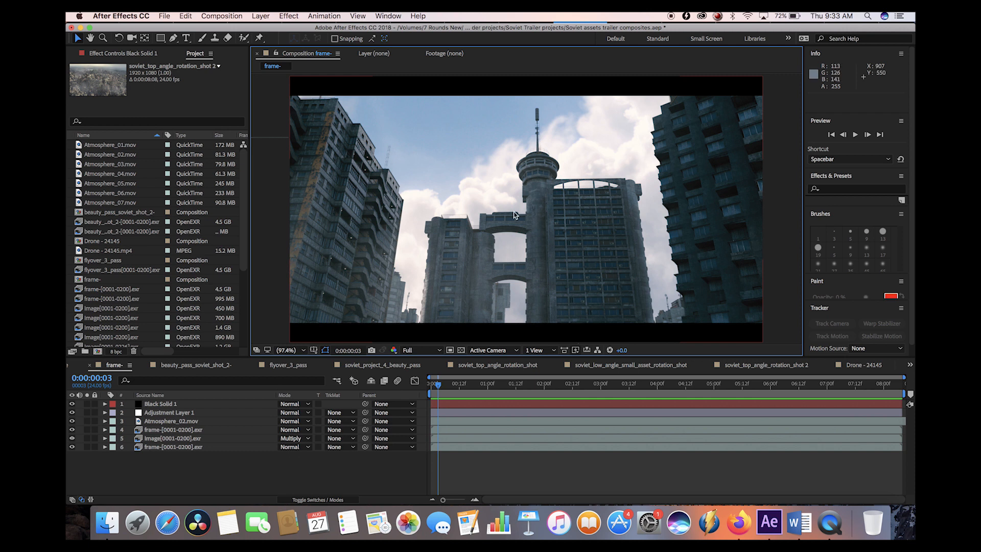
mouse_move(581, 263)
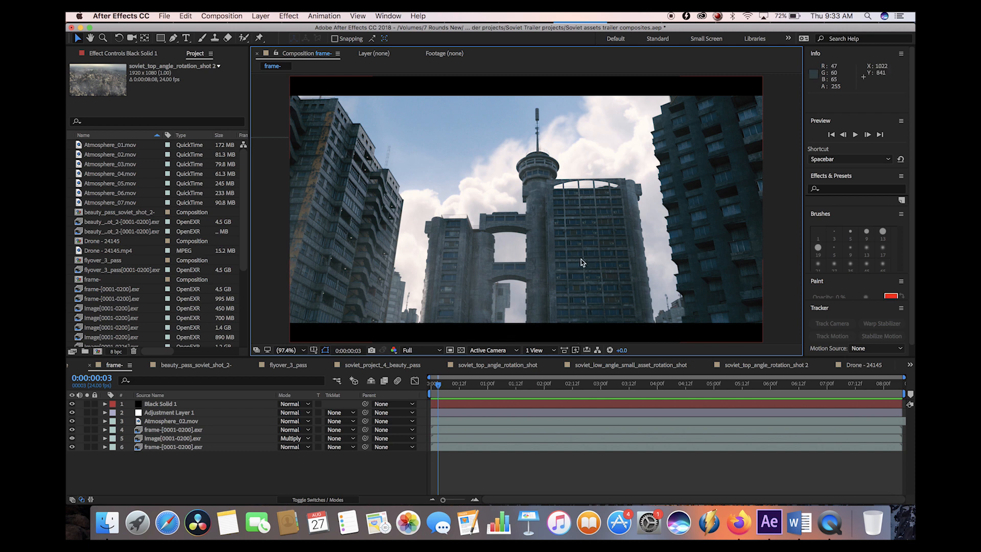
mouse_move(404, 296)
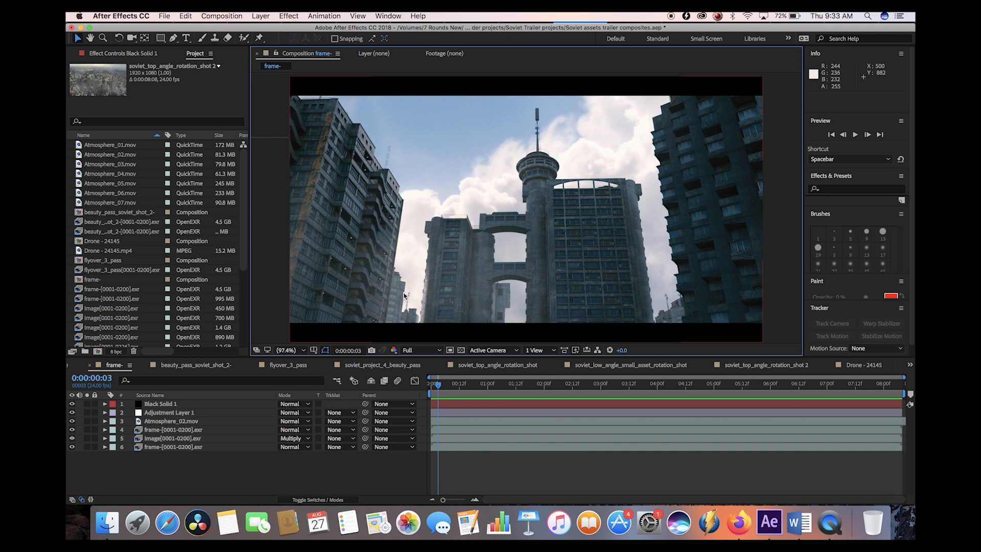
mouse_move(160, 438)
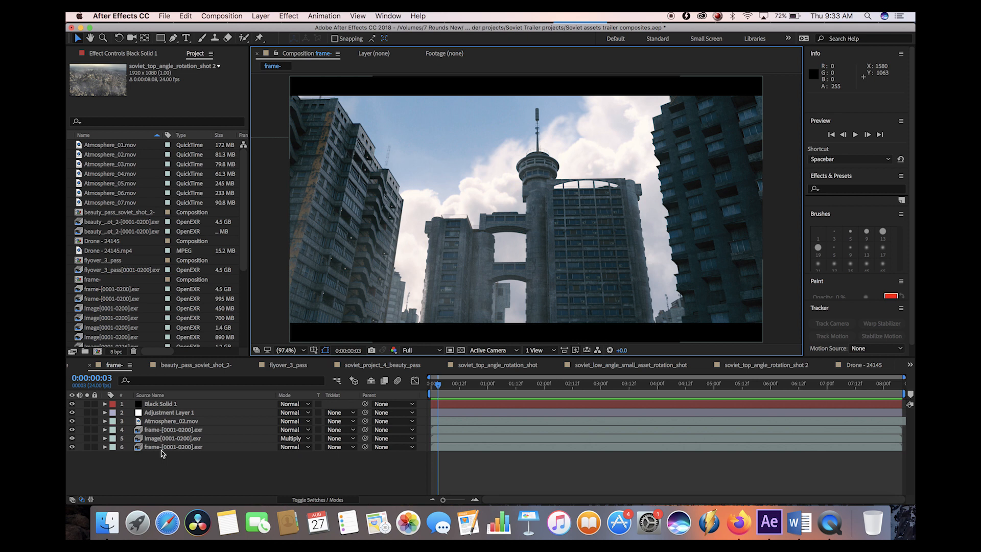
Toggle layer visibility to compare the beauty pass with the multiplied AO layer, then expand AO properties.
left_click(72, 412)
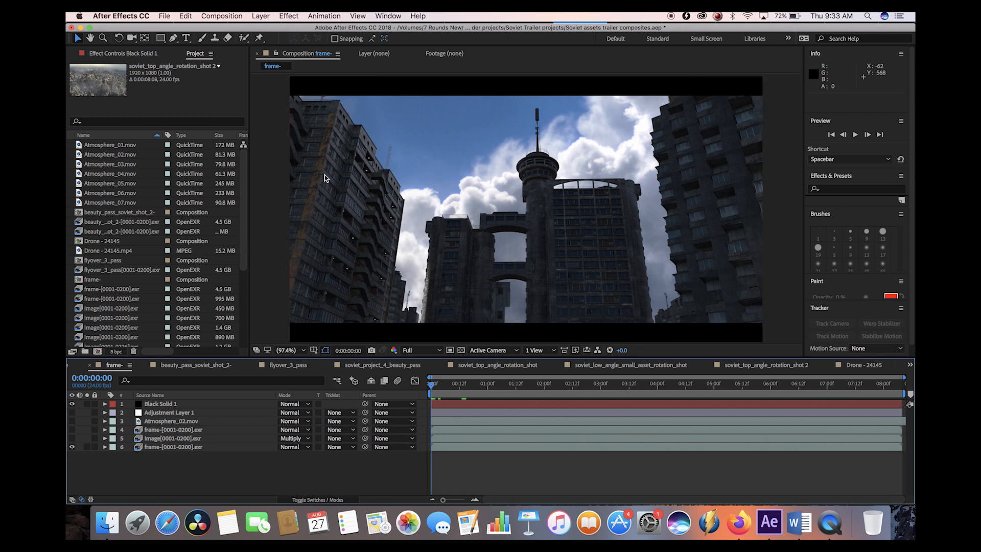
mouse_move(566, 257)
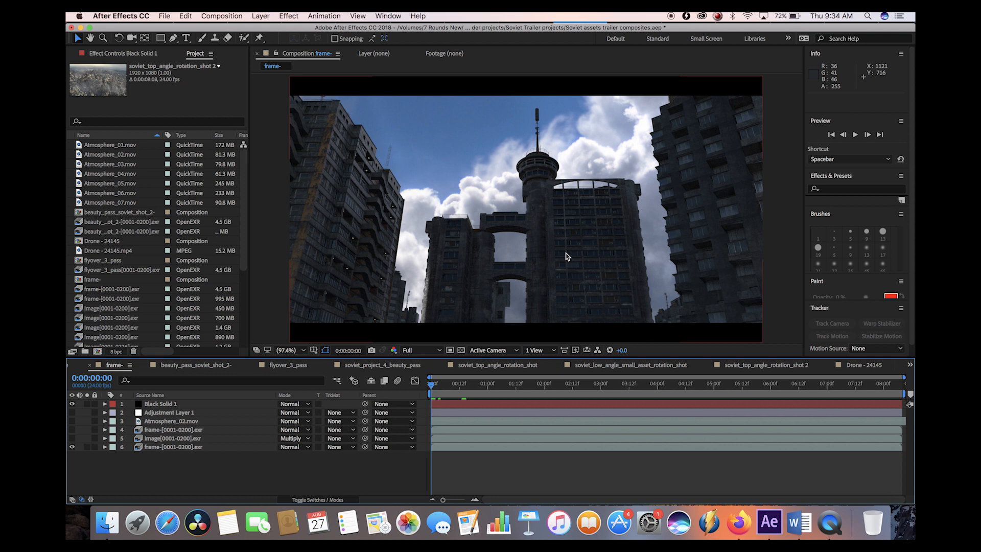
left_click(174, 438)
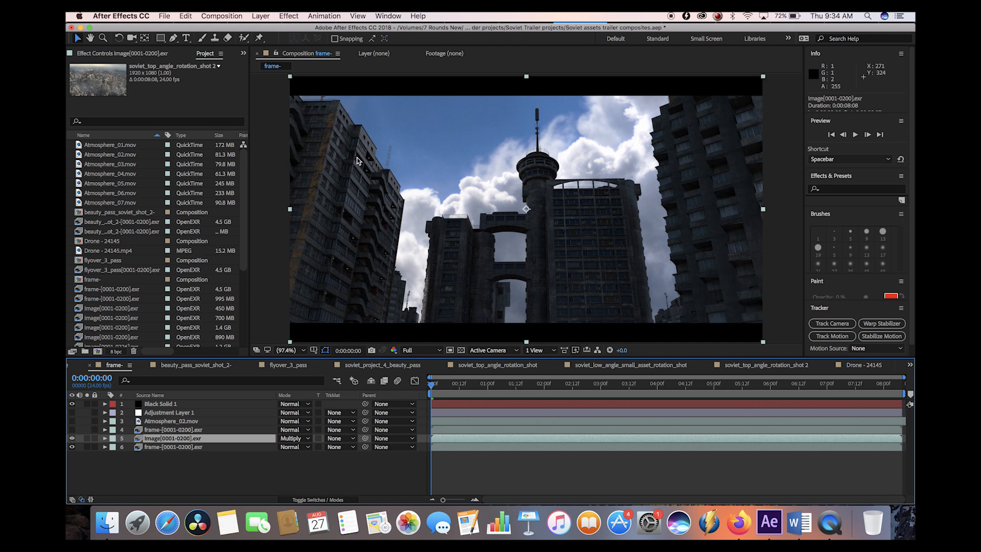
mouse_move(432, 186)
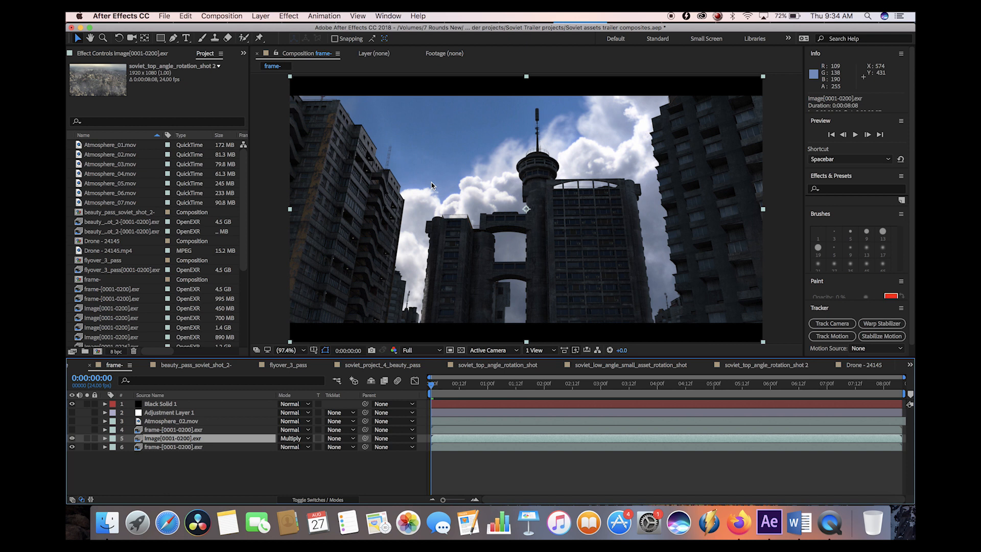
mouse_move(480, 183)
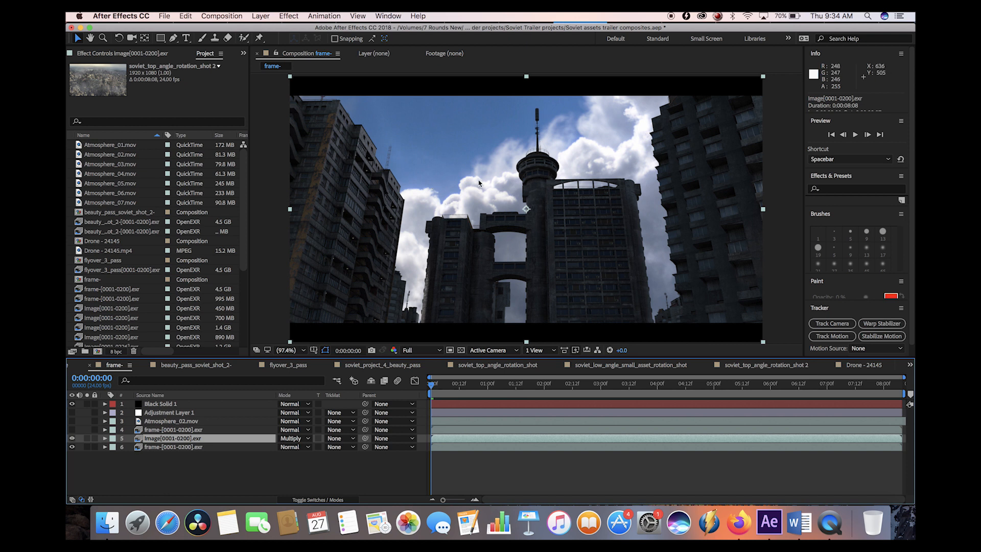
mouse_move(87, 442)
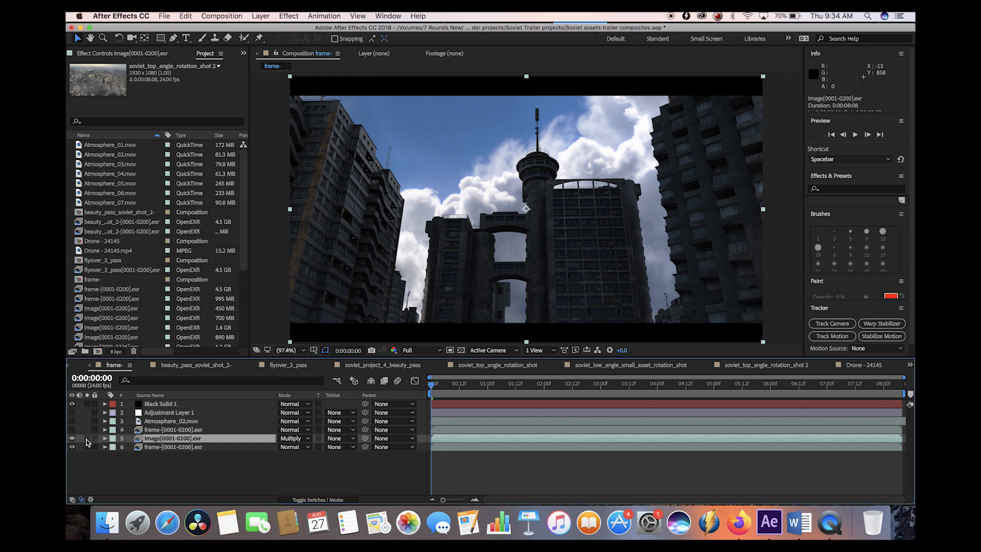
left_click(72, 438)
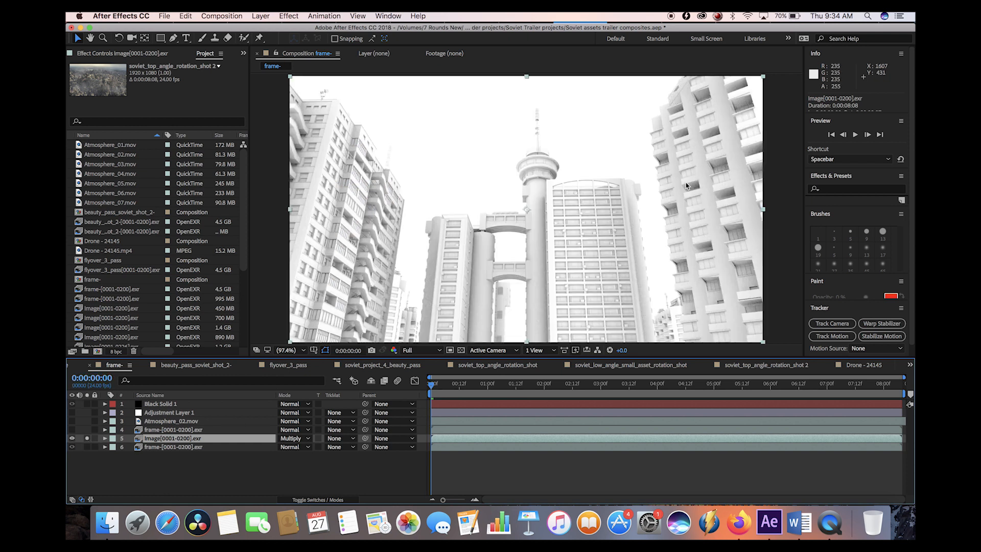
mouse_move(395, 197)
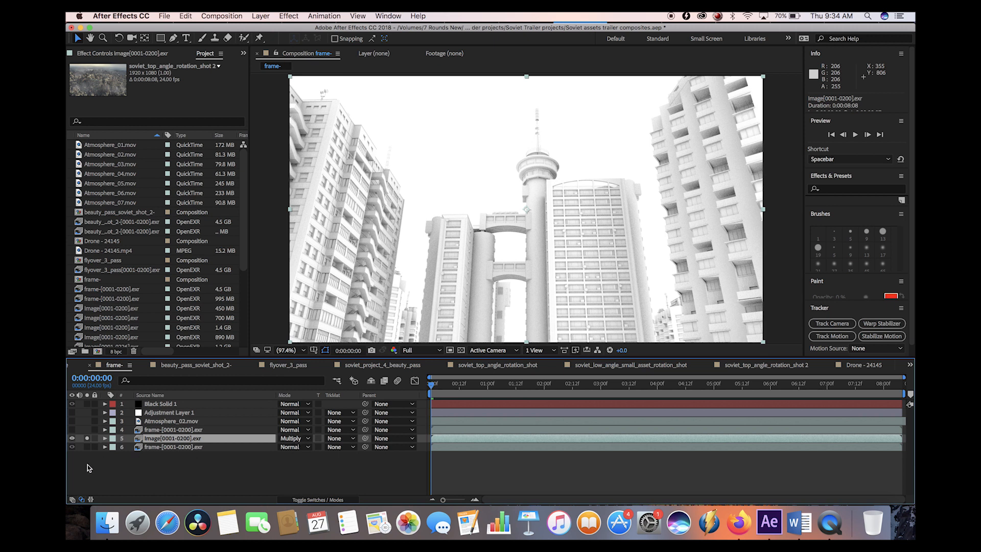
left_click(72, 438)
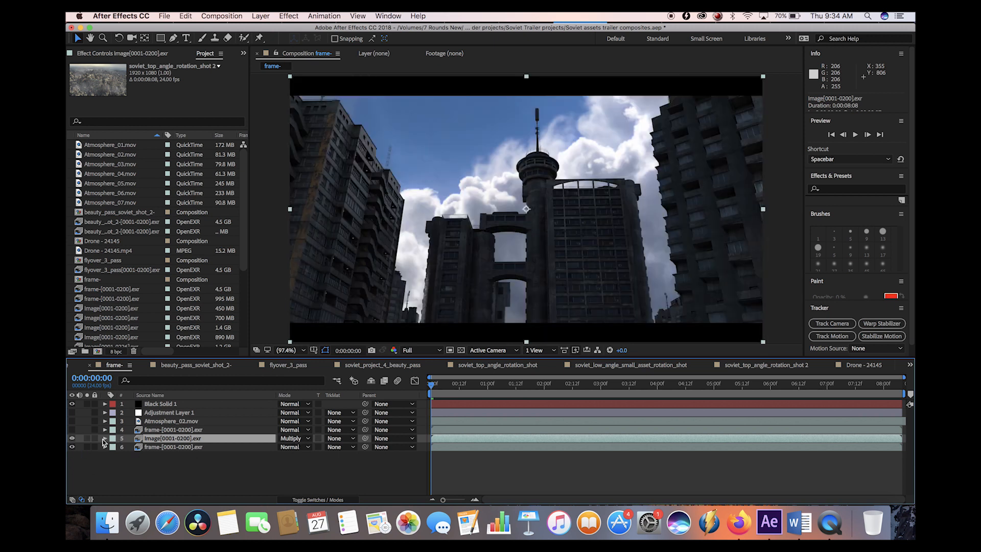
left_click(105, 438)
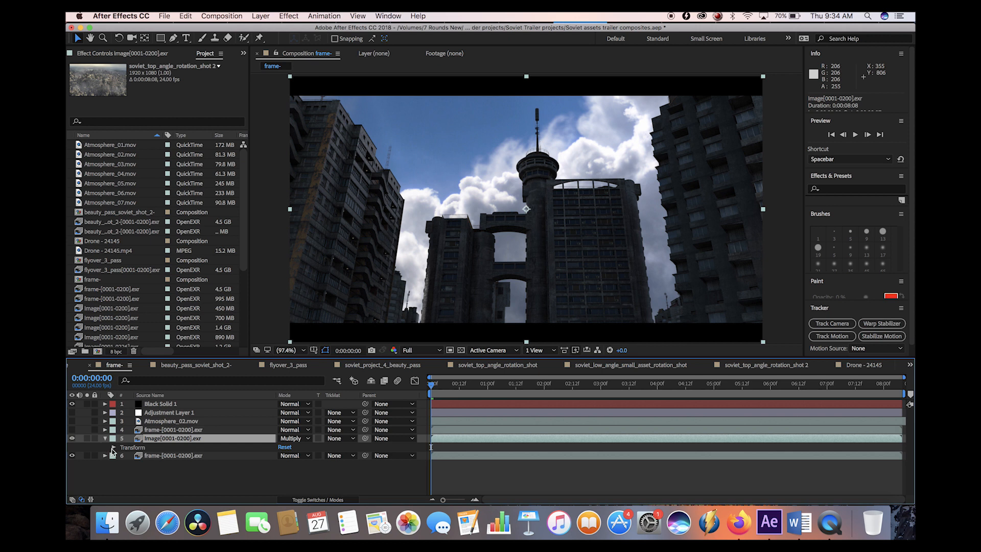
left_click(105, 447)
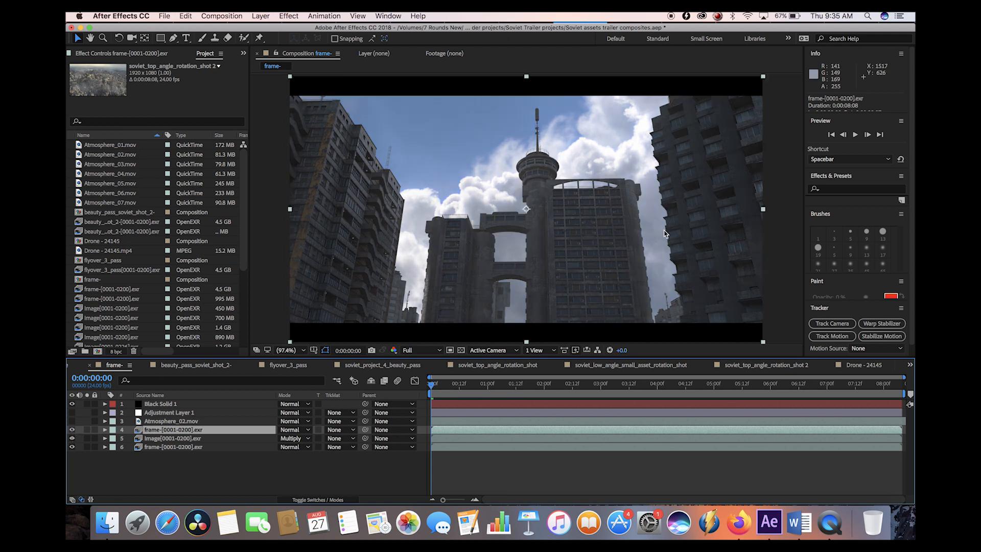
mouse_move(711, 251)
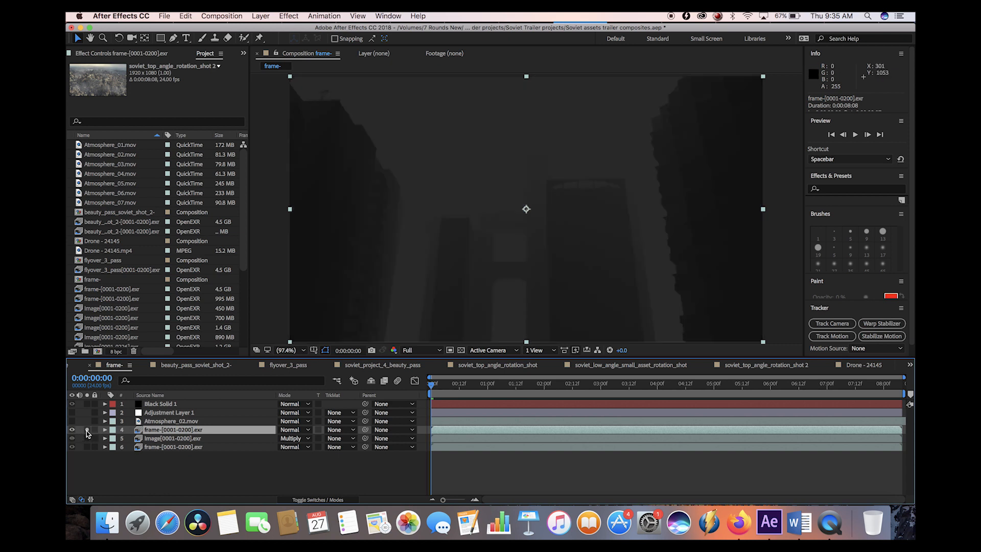
Solo the frame-[0001-0200].exr mist layer and select it to check its 16% opacity.
left_click(72, 430)
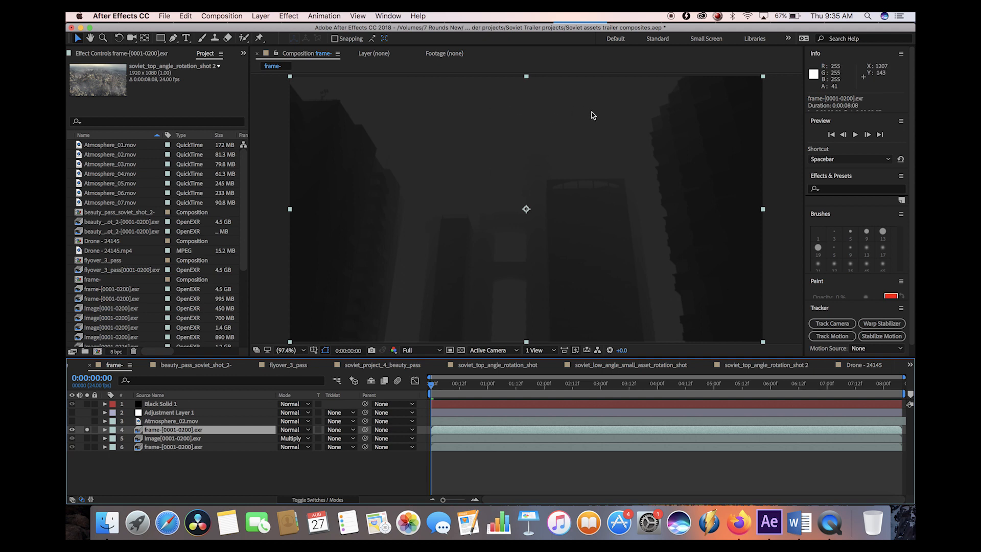
mouse_move(480, 123)
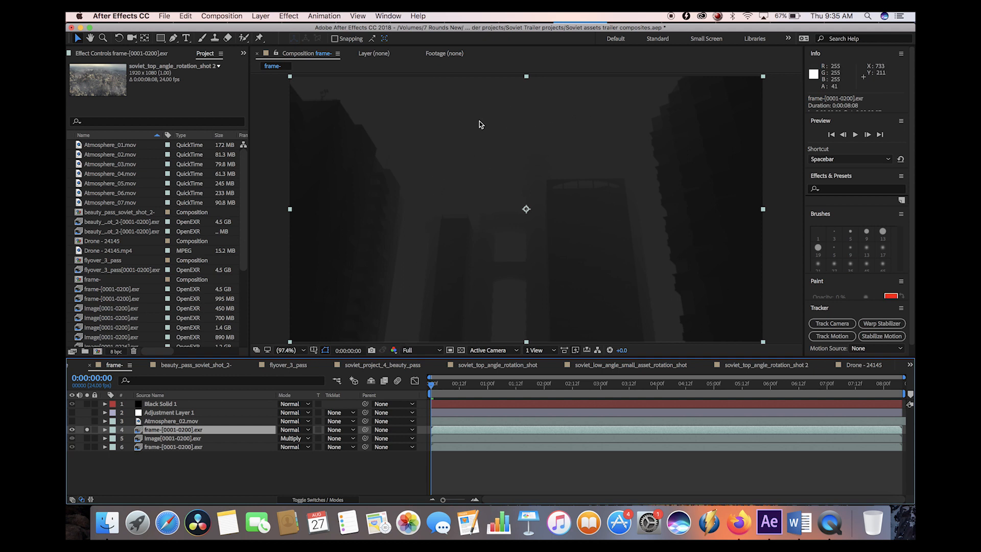
mouse_move(298, 231)
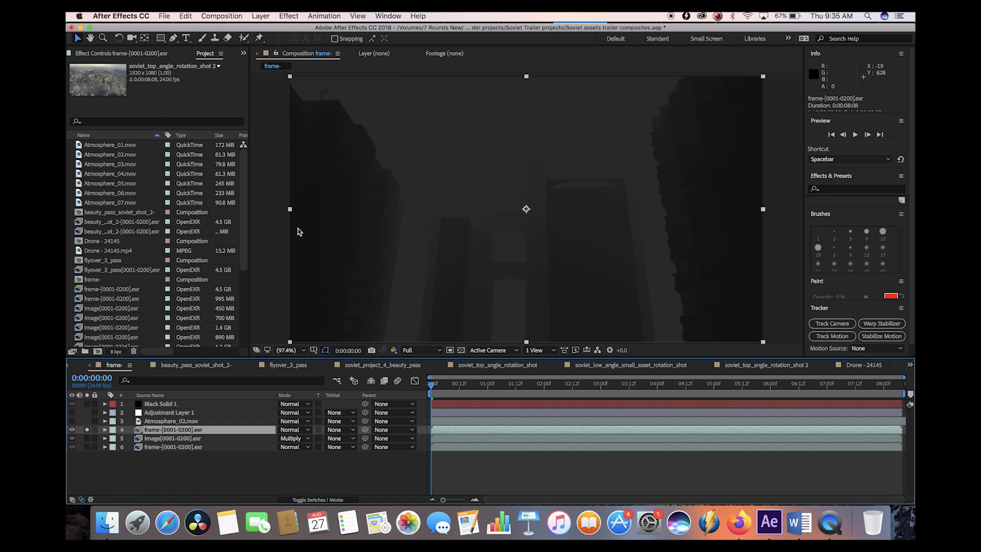
mouse_move(300, 250)
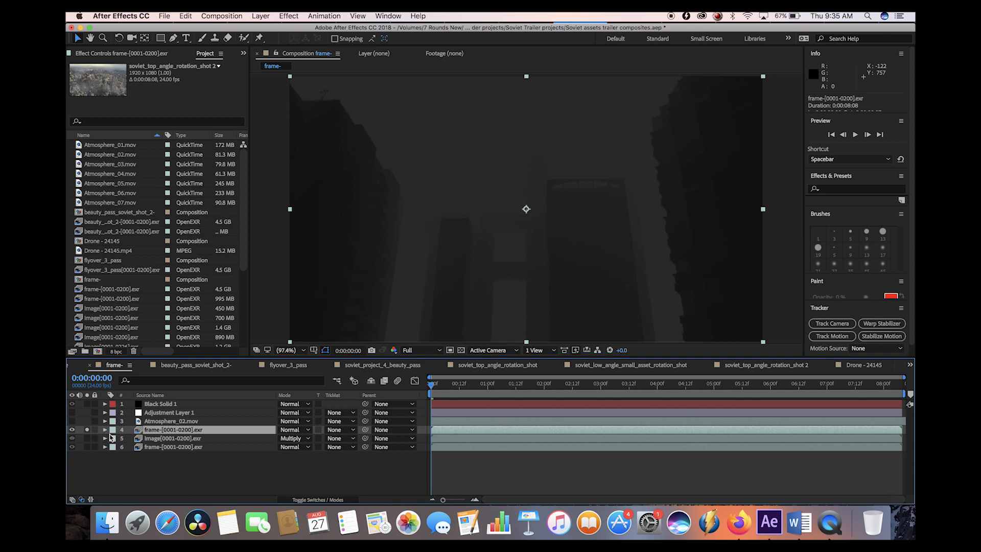
left_click(105, 429)
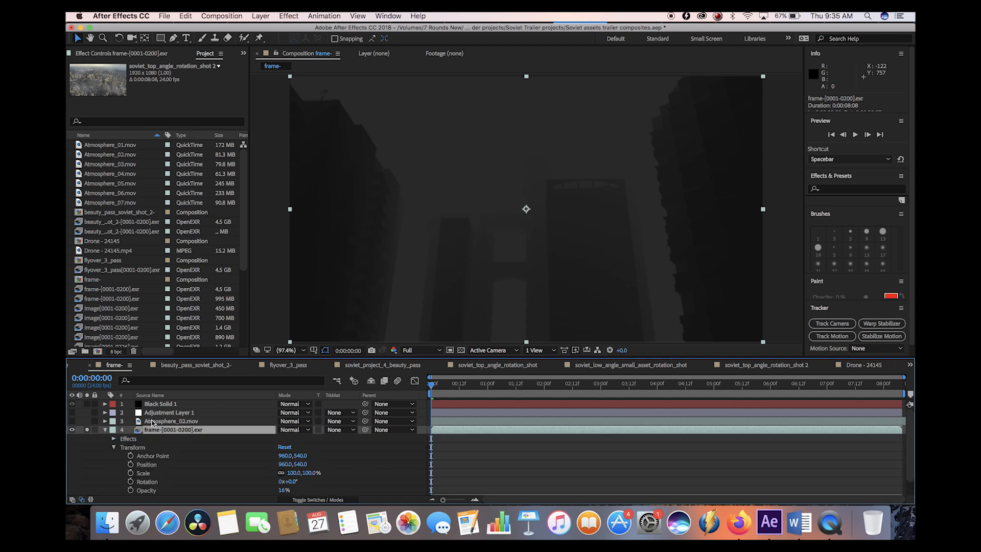
scroll("down", 3)
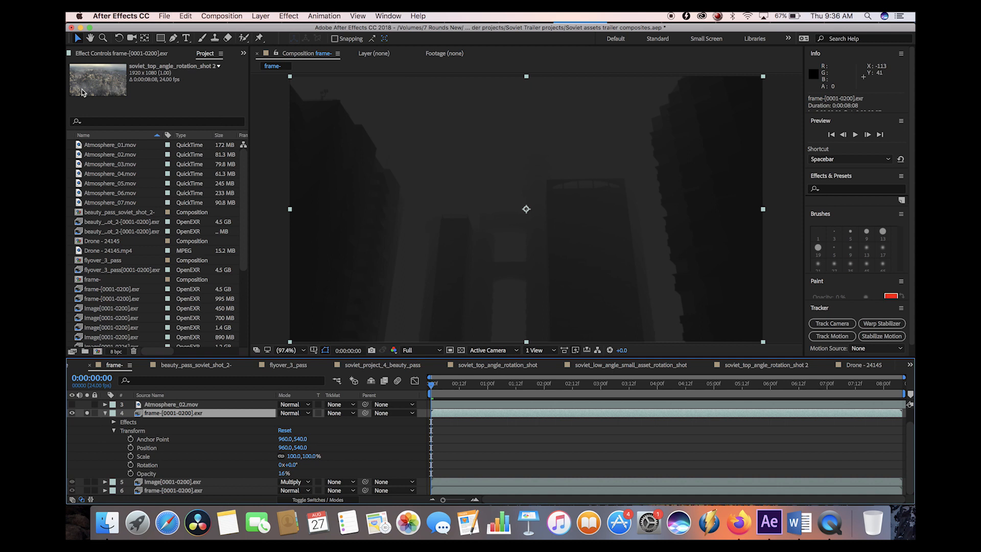
mouse_move(226, 407)
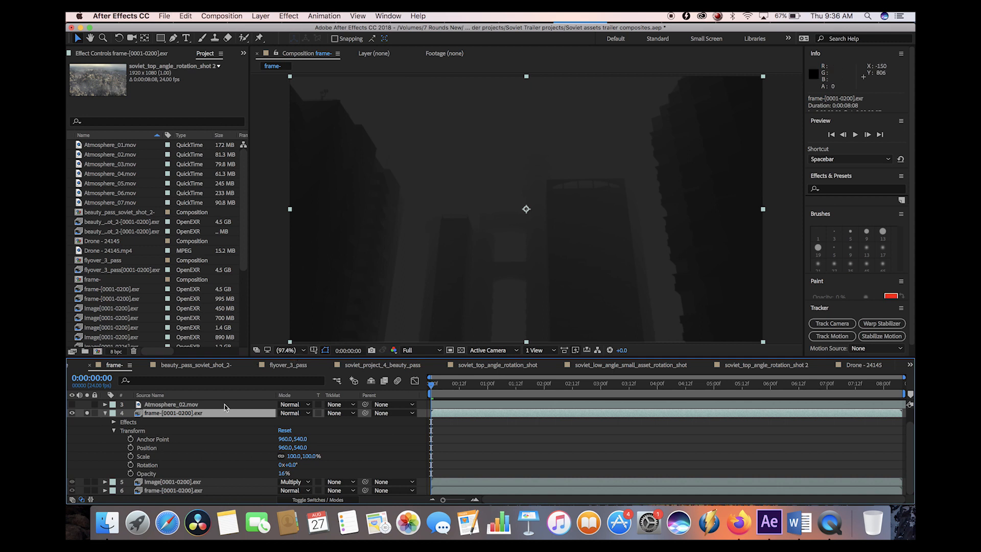
mouse_move(135, 59)
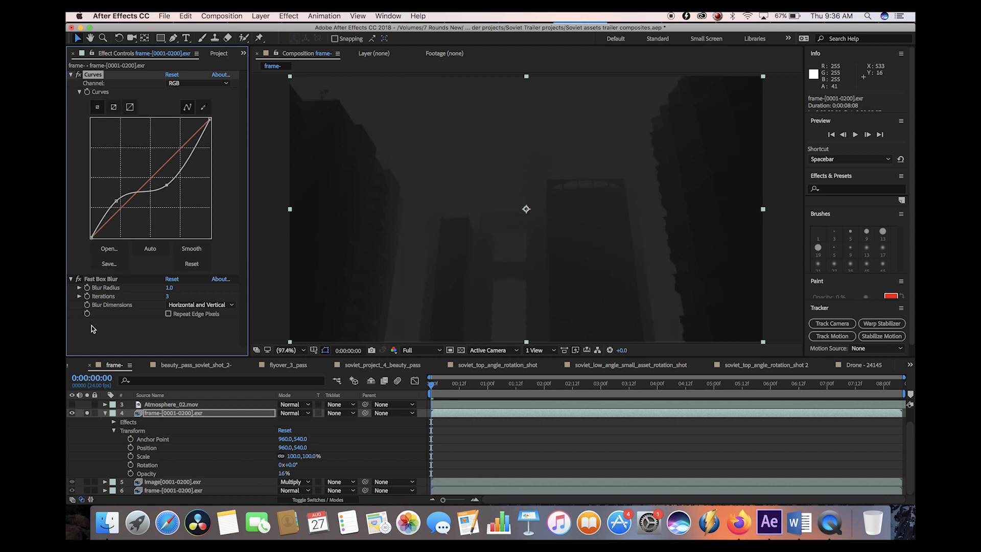
mouse_move(150, 303)
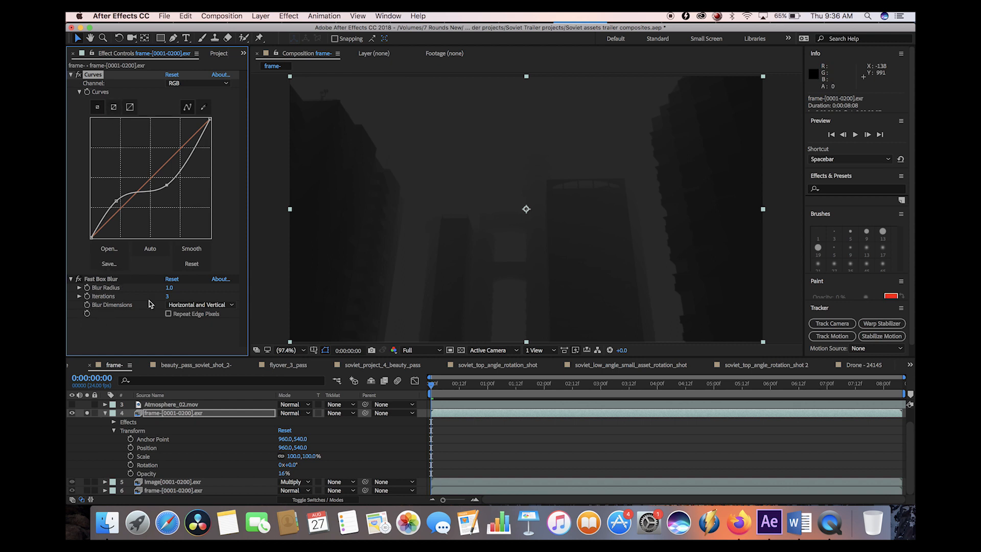
Collapse Fast Box Blur, unsolo the mist layer, set 26% opacity and reshape its Curves.
left_click(71, 279)
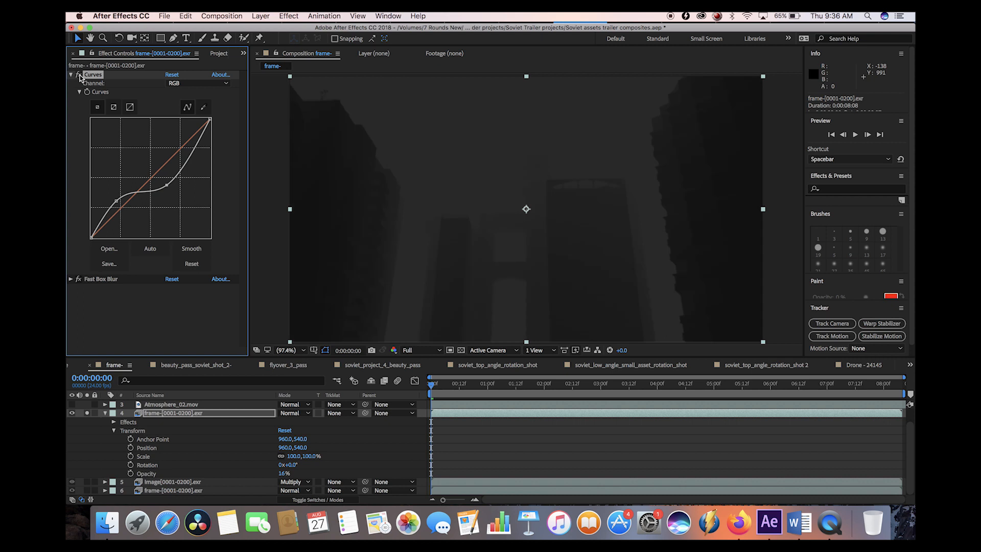
mouse_move(405, 170)
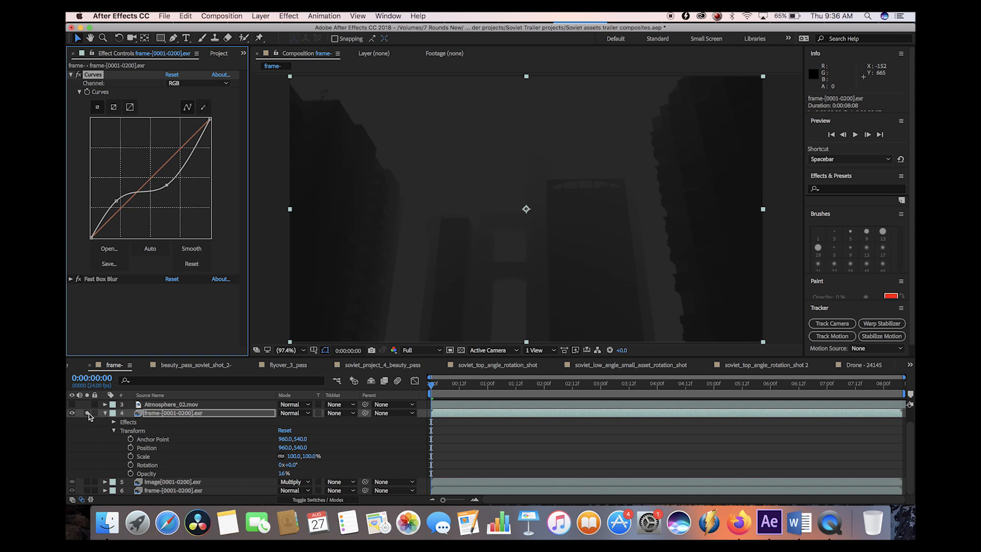
left_click(72, 412)
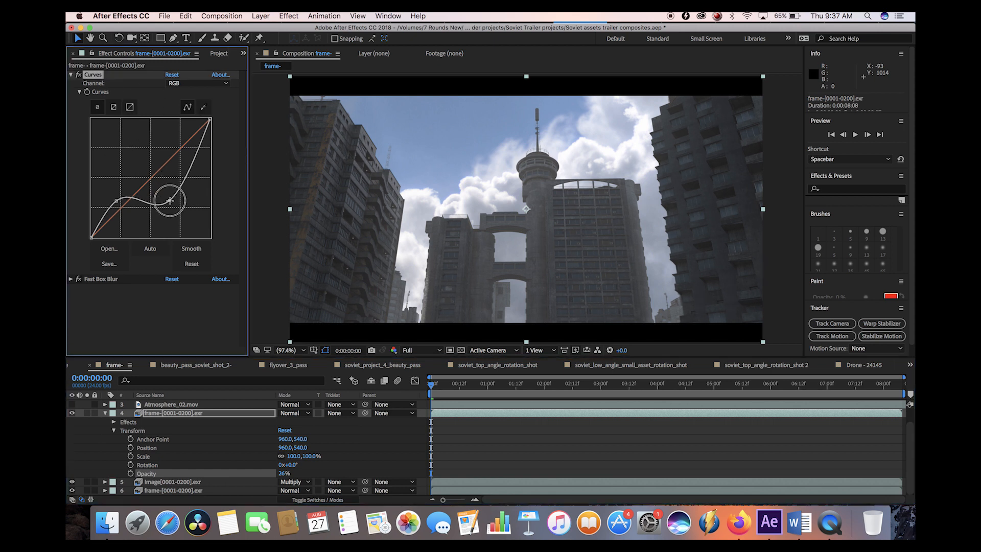
left_click_drag(170, 201, 170, 177)
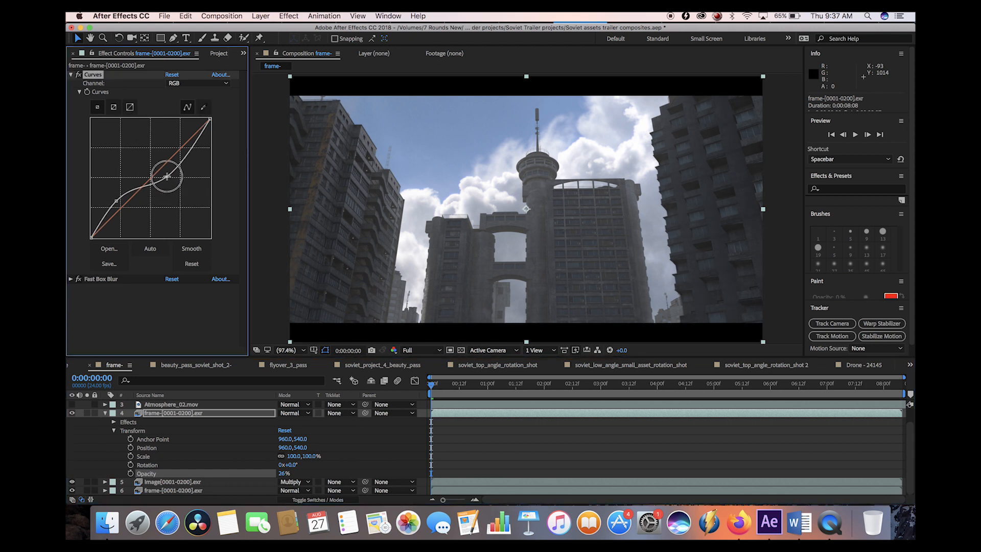
left_click_drag(165, 169, 169, 200)
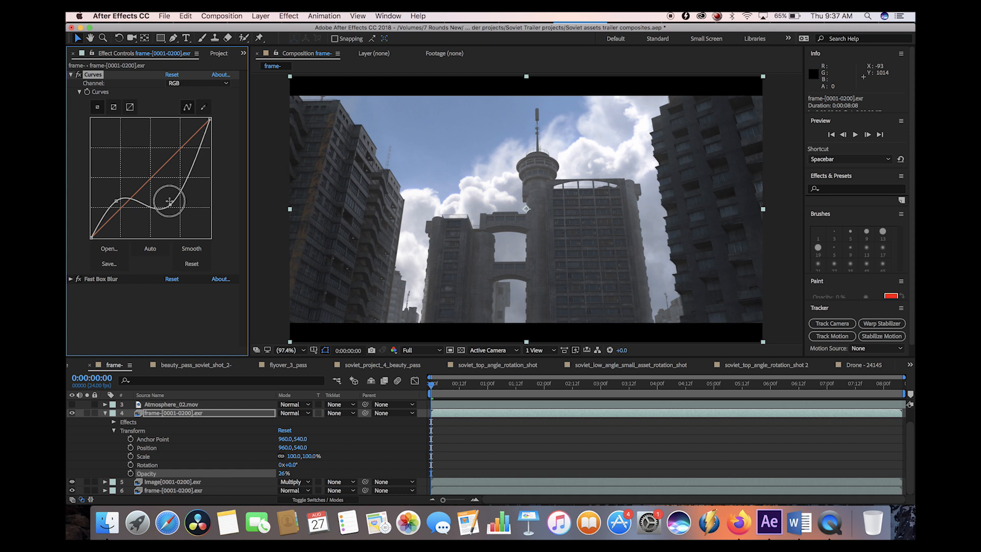
left_click_drag(169, 200, 112, 193)
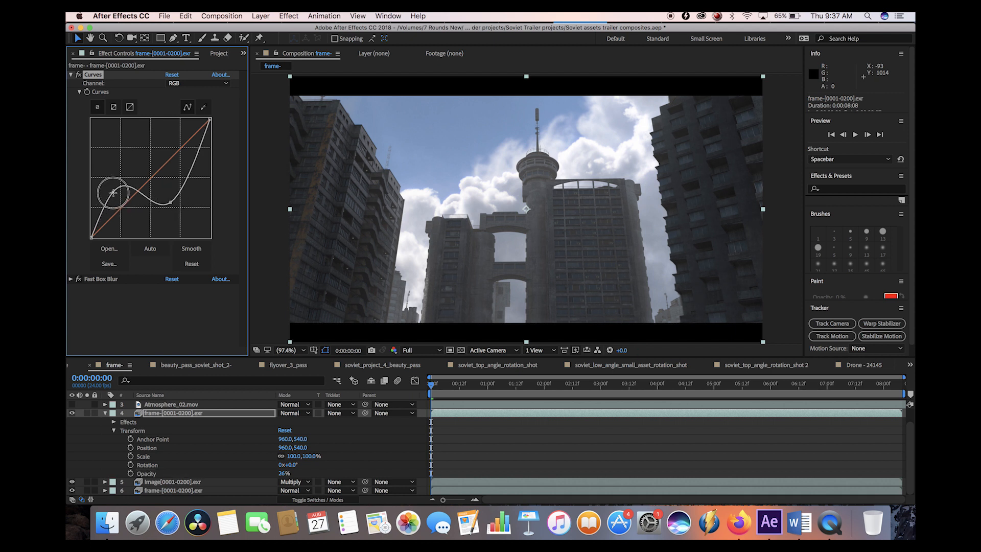
left_click_drag(113, 190, 175, 181)
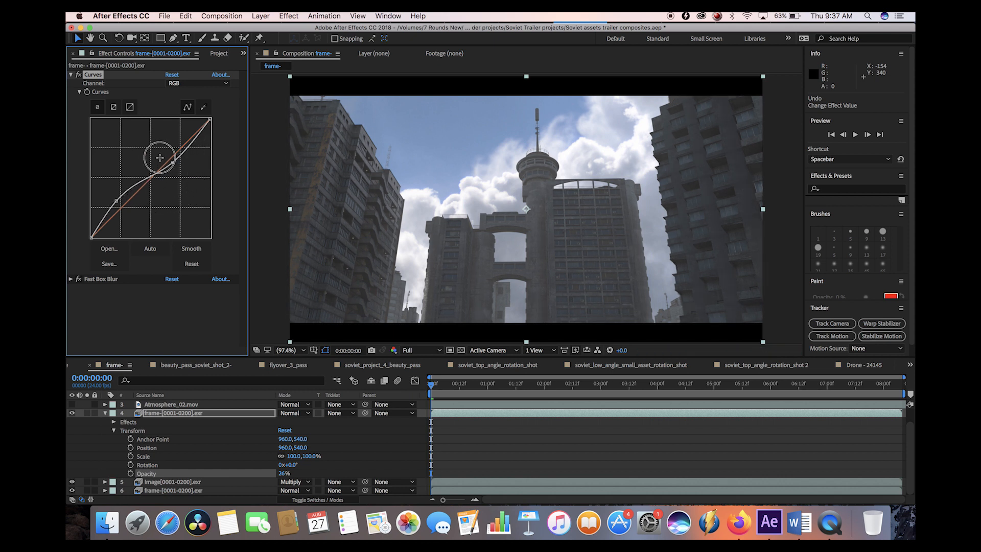
left_click_drag(160, 157, 183, 183)
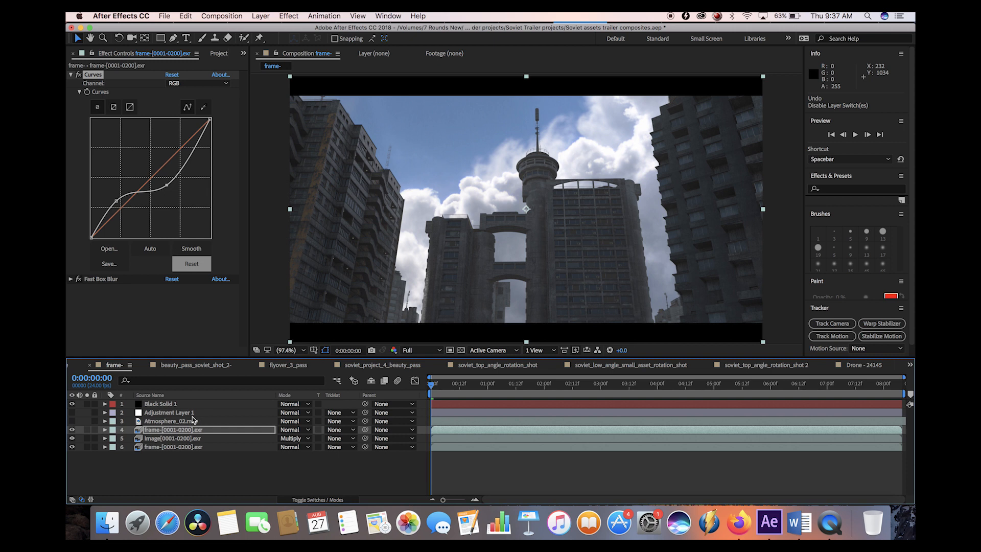
Select the Atmosphere_02.mov layer and start a preview of the city composition.
left_click(171, 421)
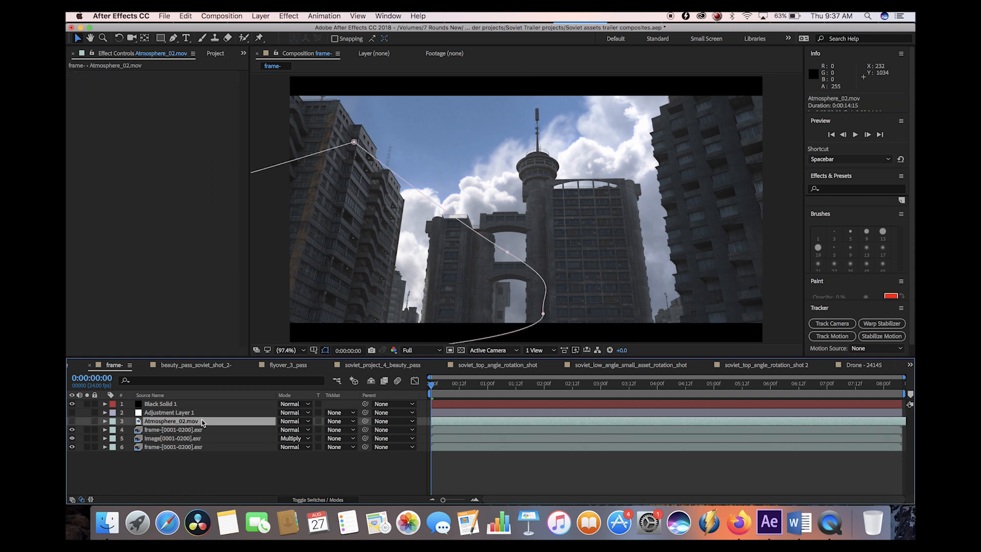
left_click(170, 421)
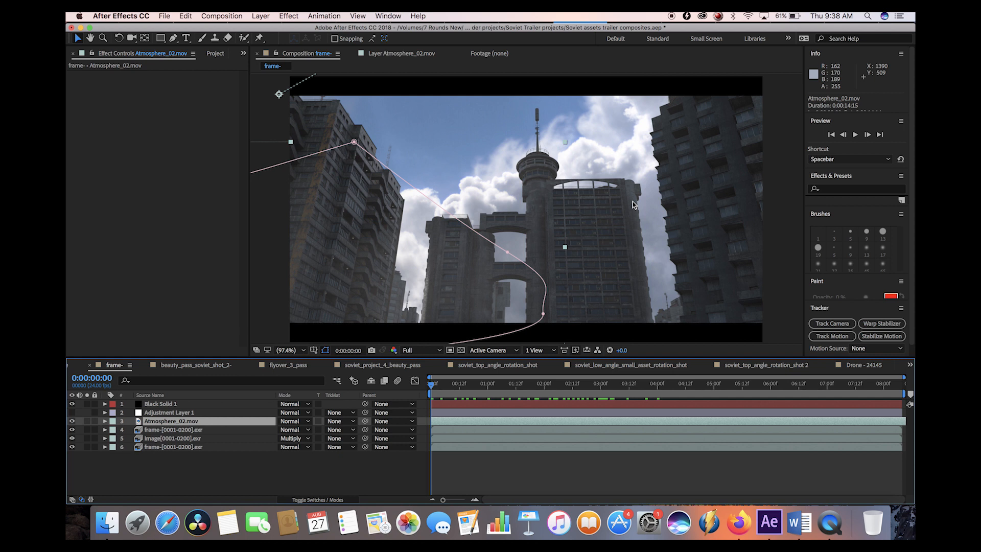
mouse_move(799, 261)
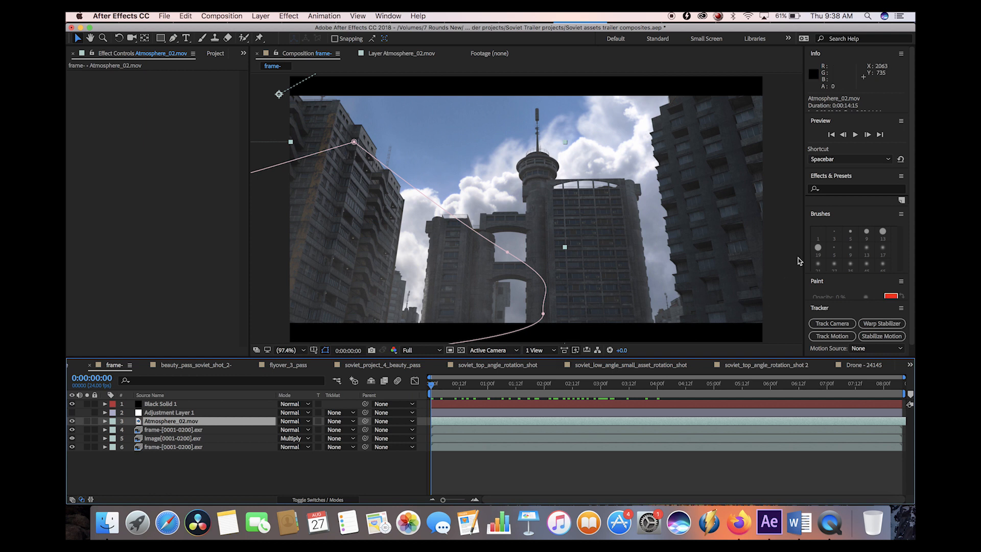
mouse_move(386, 468)
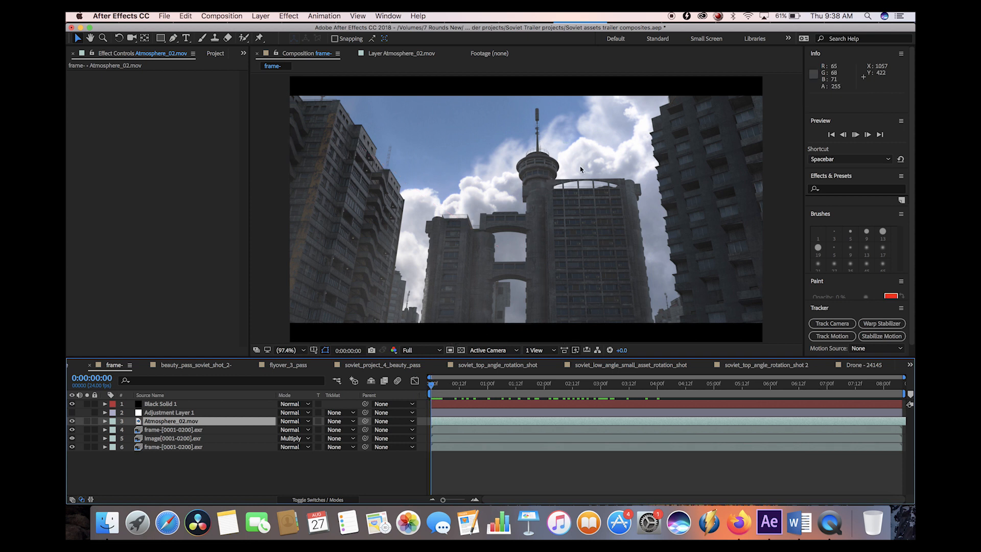
key("space")
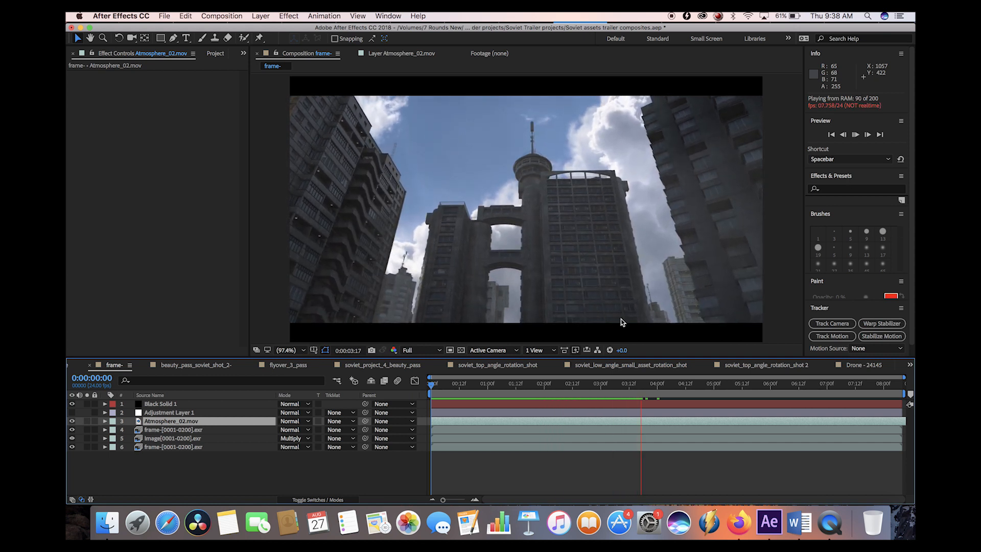
Stop playback, enable Adjustment Layer 1's Lumetri Color, and review its Fuji ETERNA look.
left_click(169, 412)
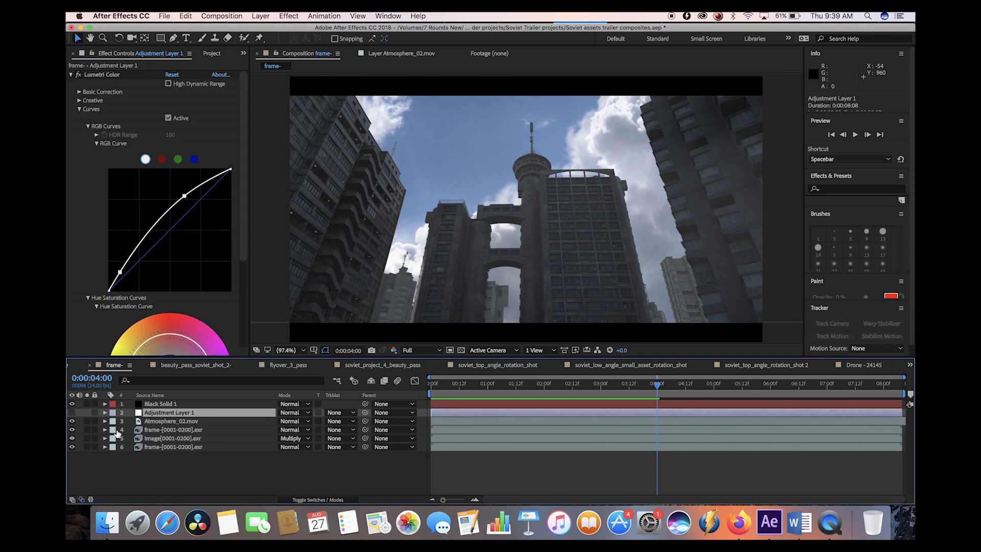
left_click(83, 74)
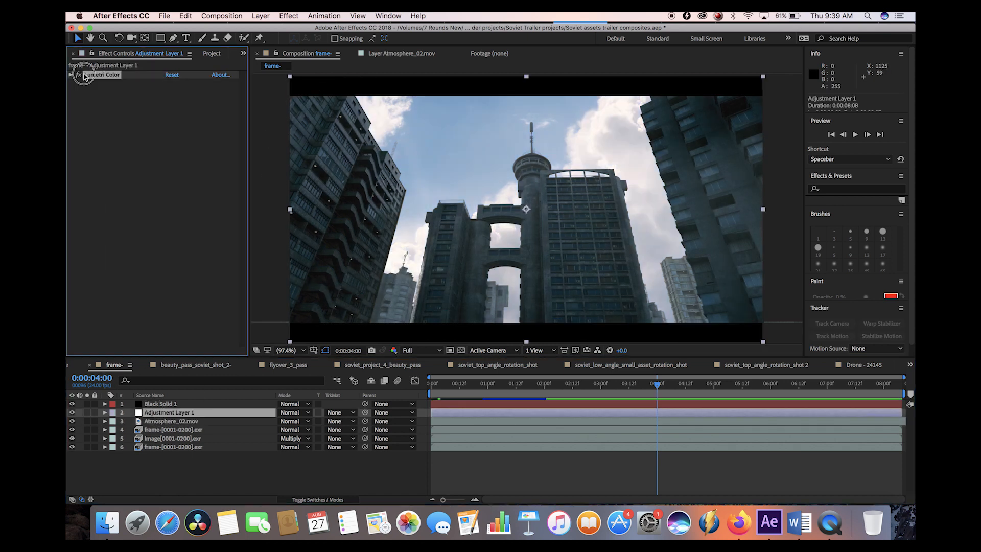
left_click(72, 74)
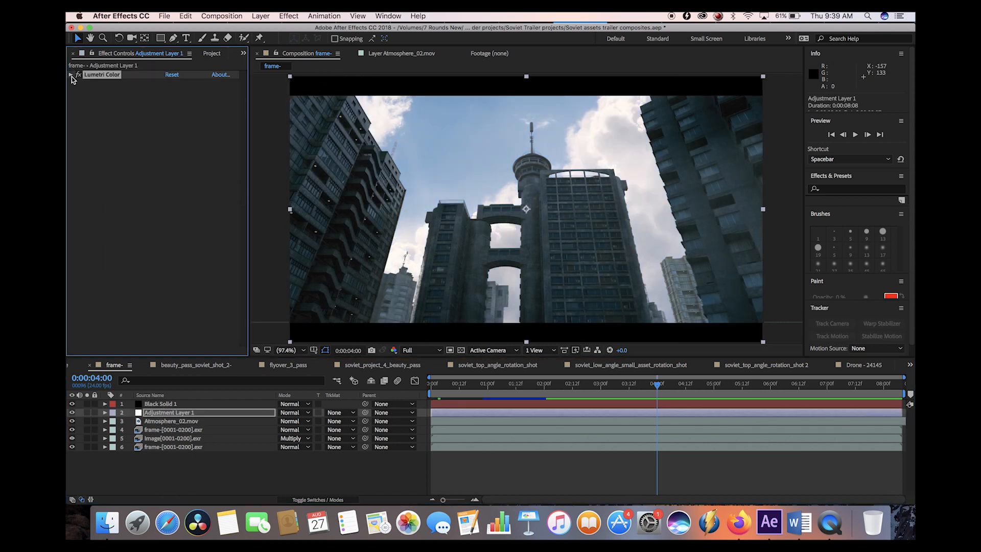
left_click(71, 75)
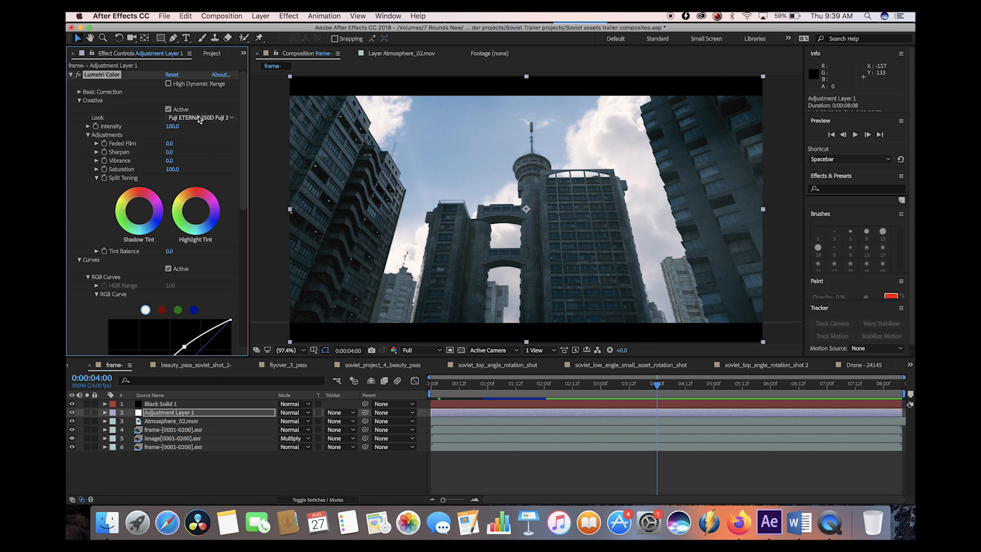
mouse_move(447, 110)
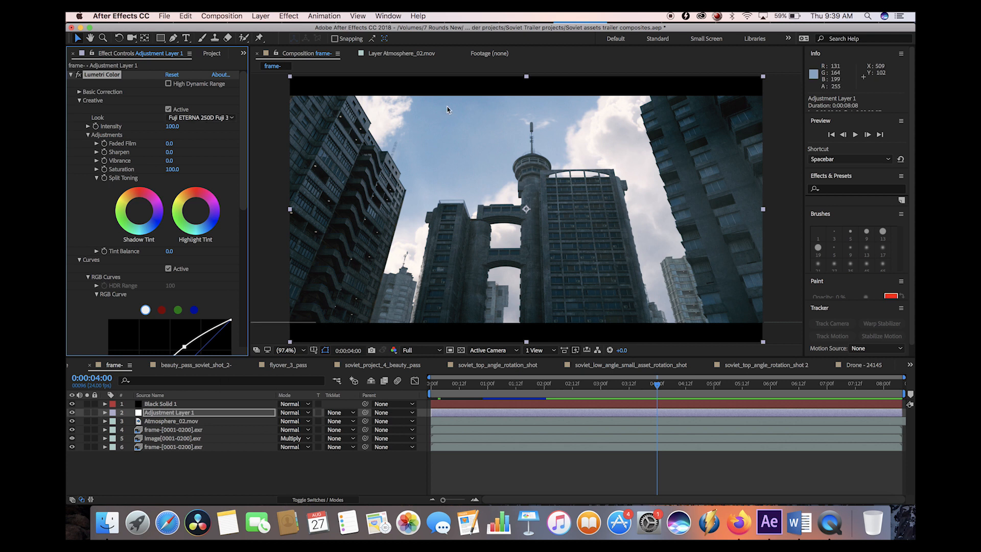
mouse_move(670, 222)
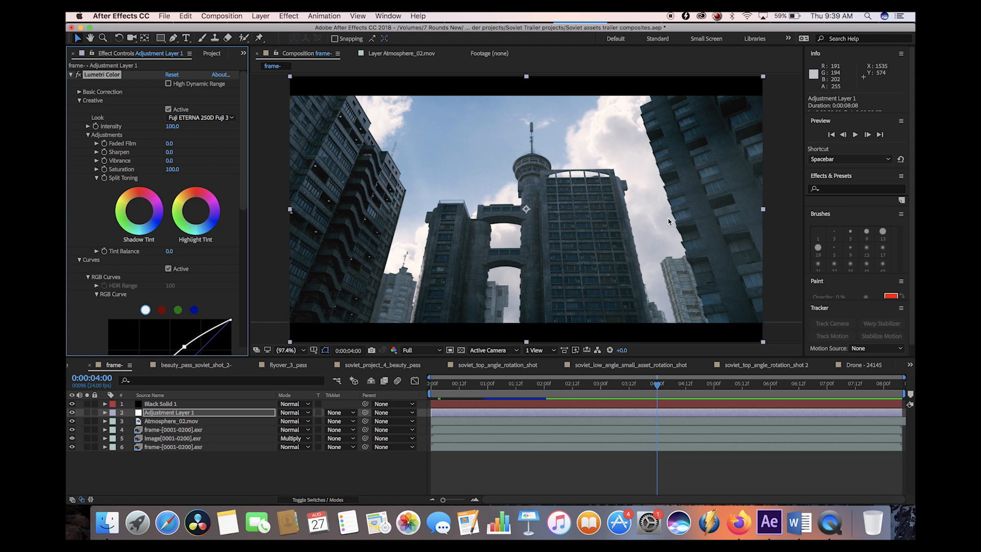
mouse_move(131, 248)
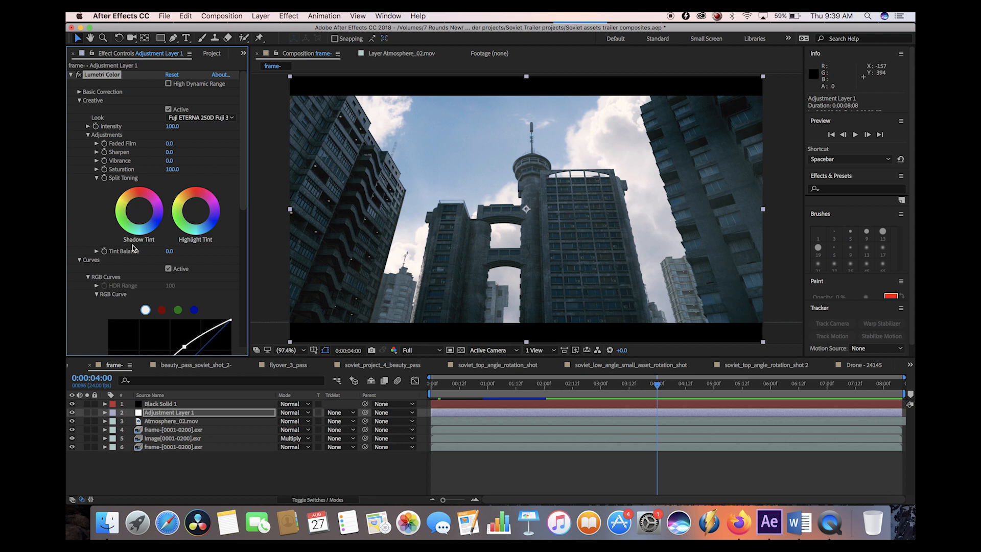
scroll("down", 3)
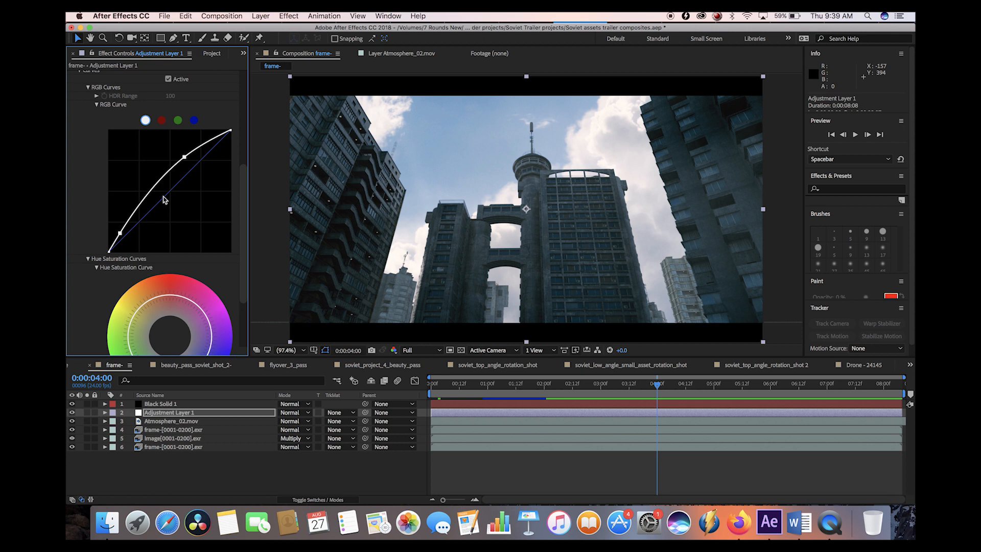
scroll("down", 3)
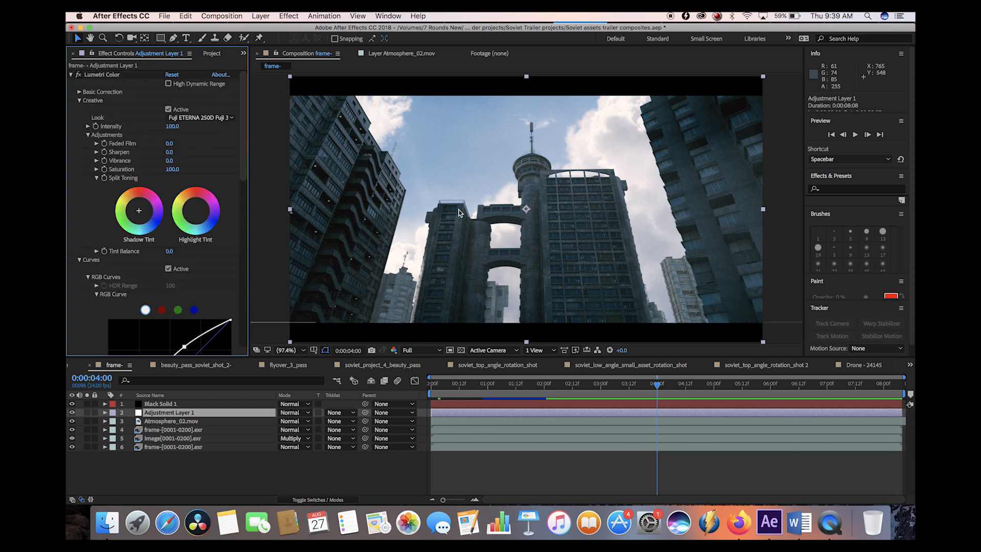
mouse_move(361, 274)
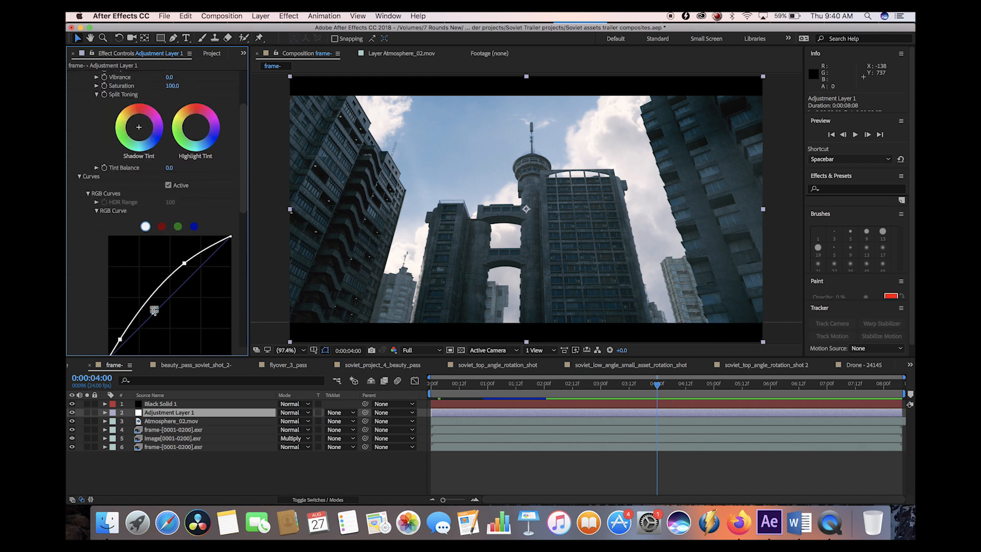
left_click(71, 75)
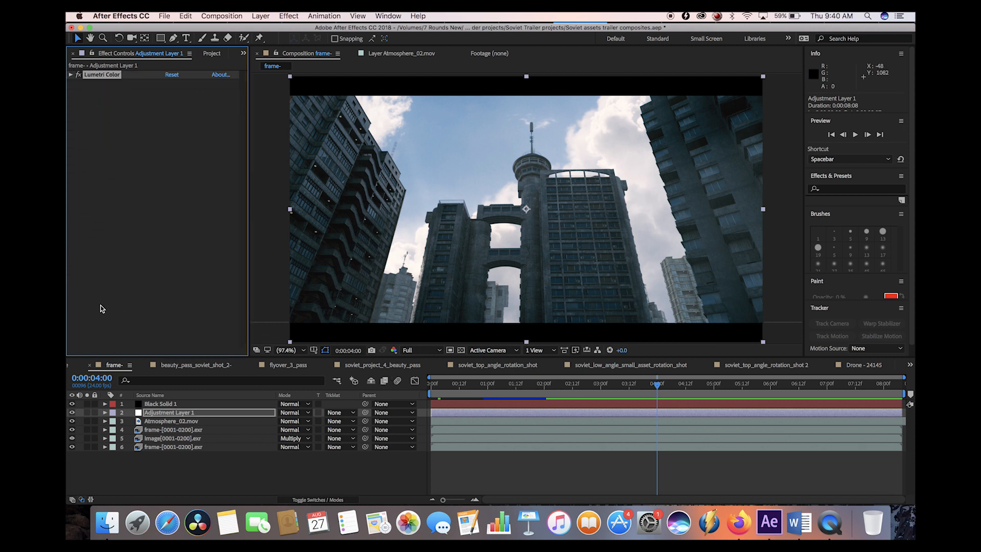
mouse_move(149, 290)
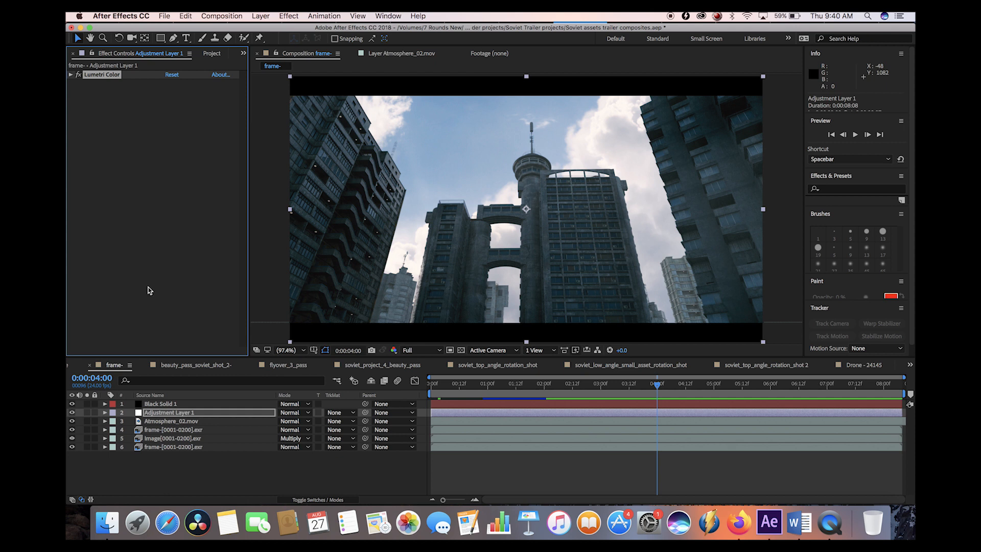